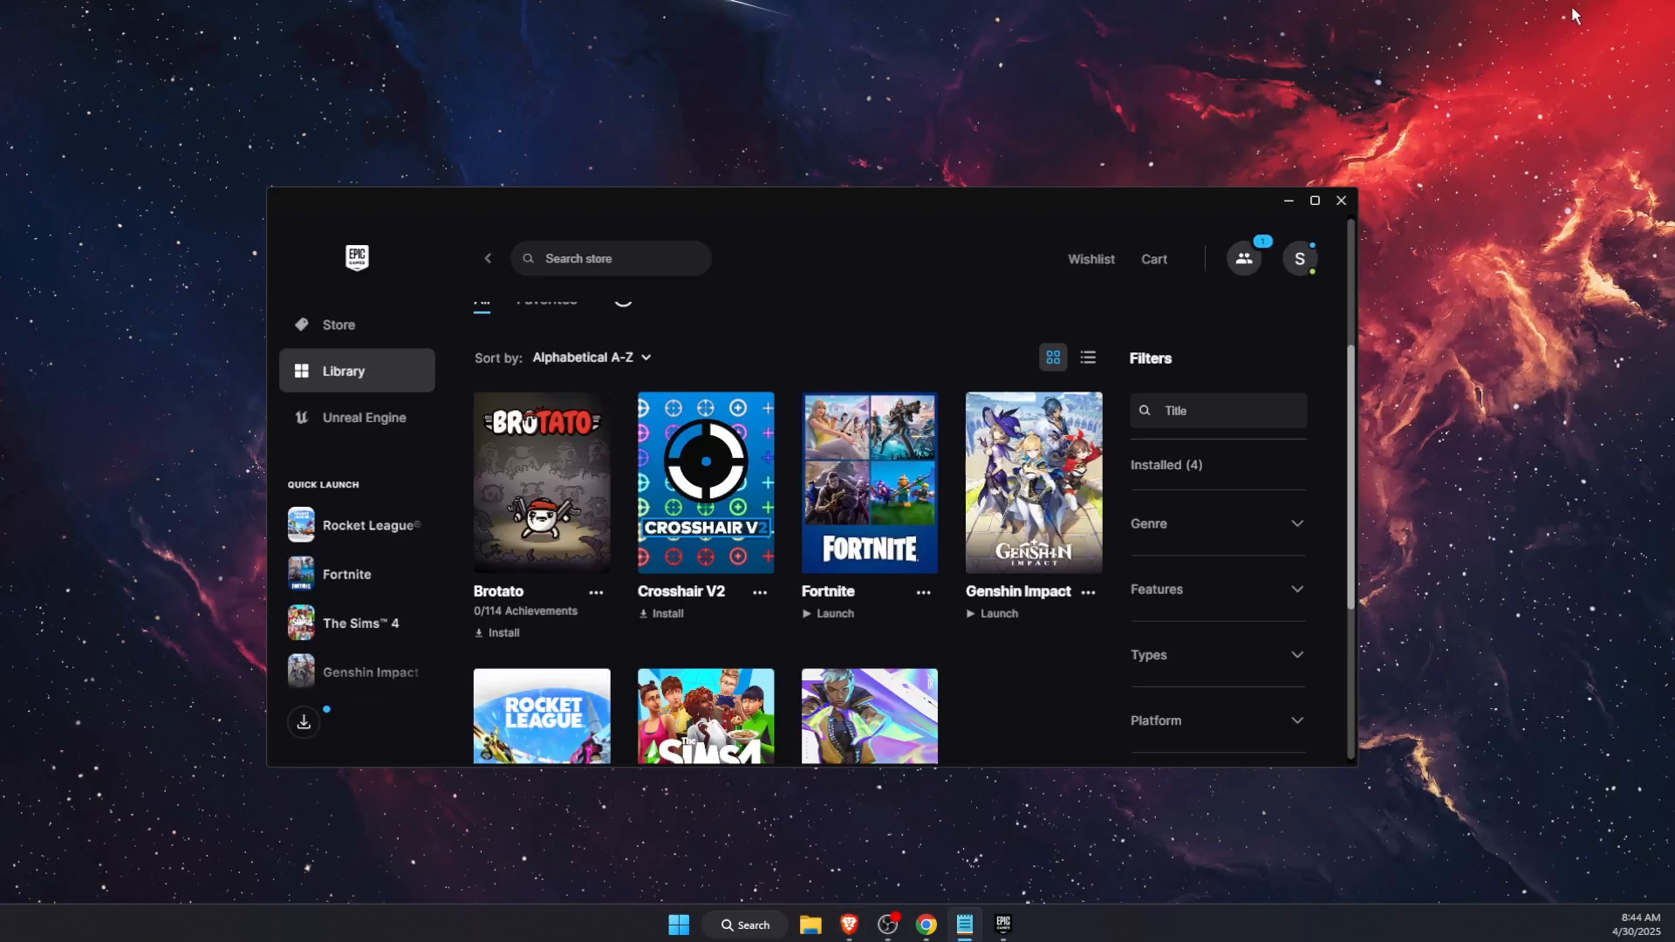
mouse_move(1086, 710)
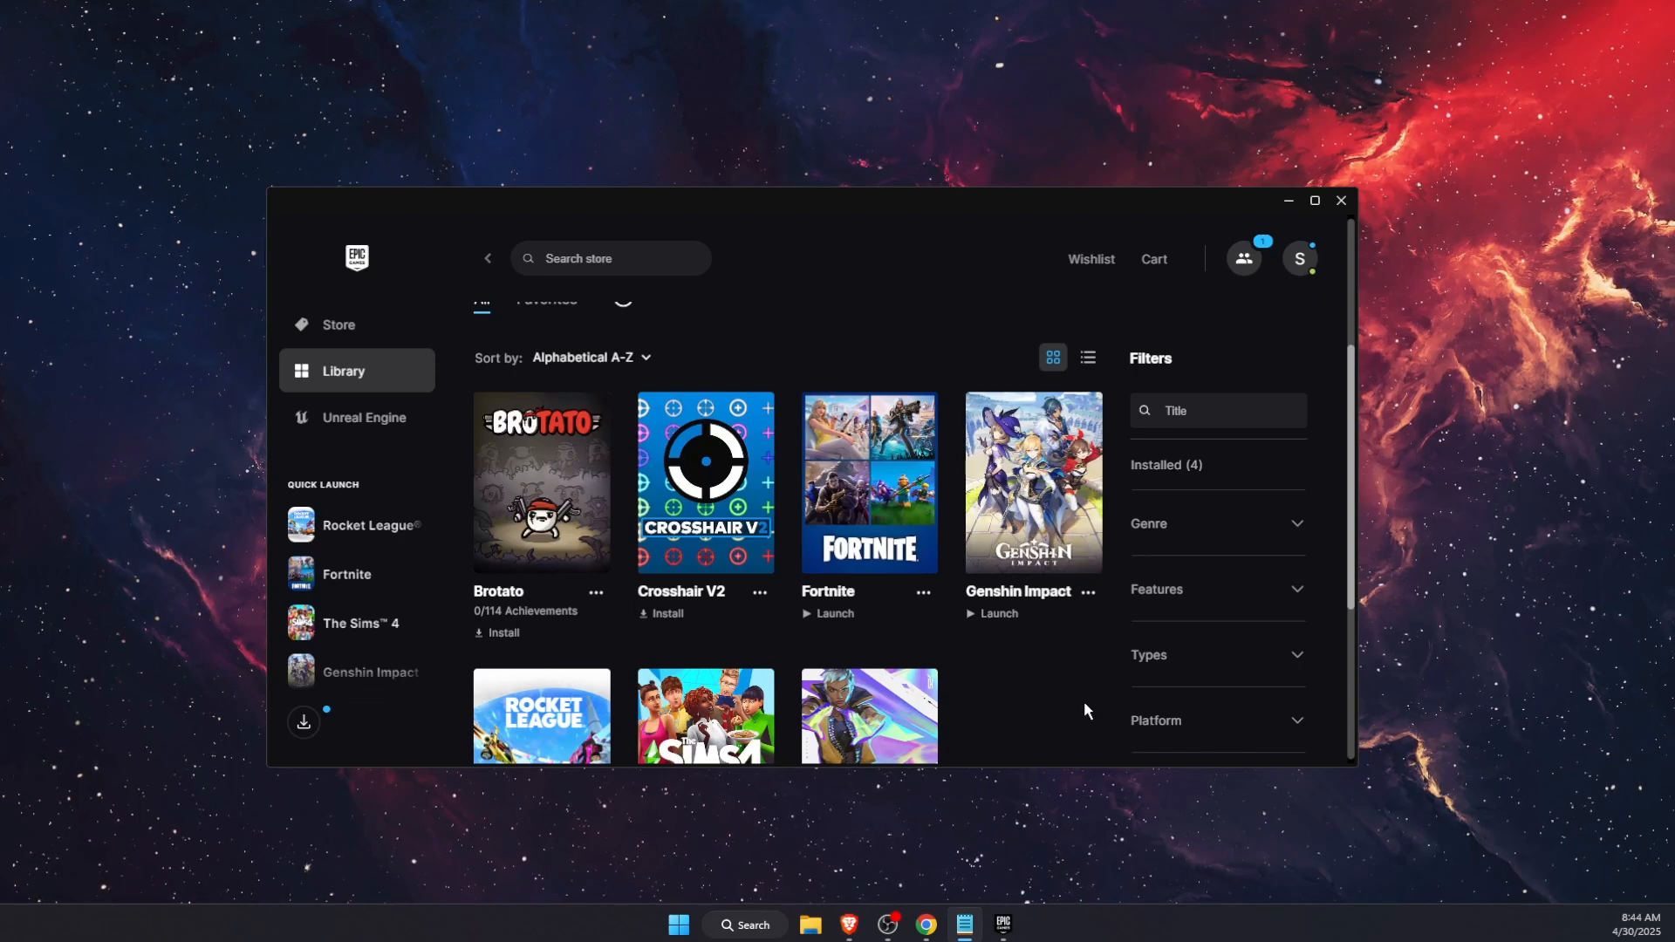
Step: Bring the browser tab with the Epic help article on previously linked accounts to the front
click(1299, 258)
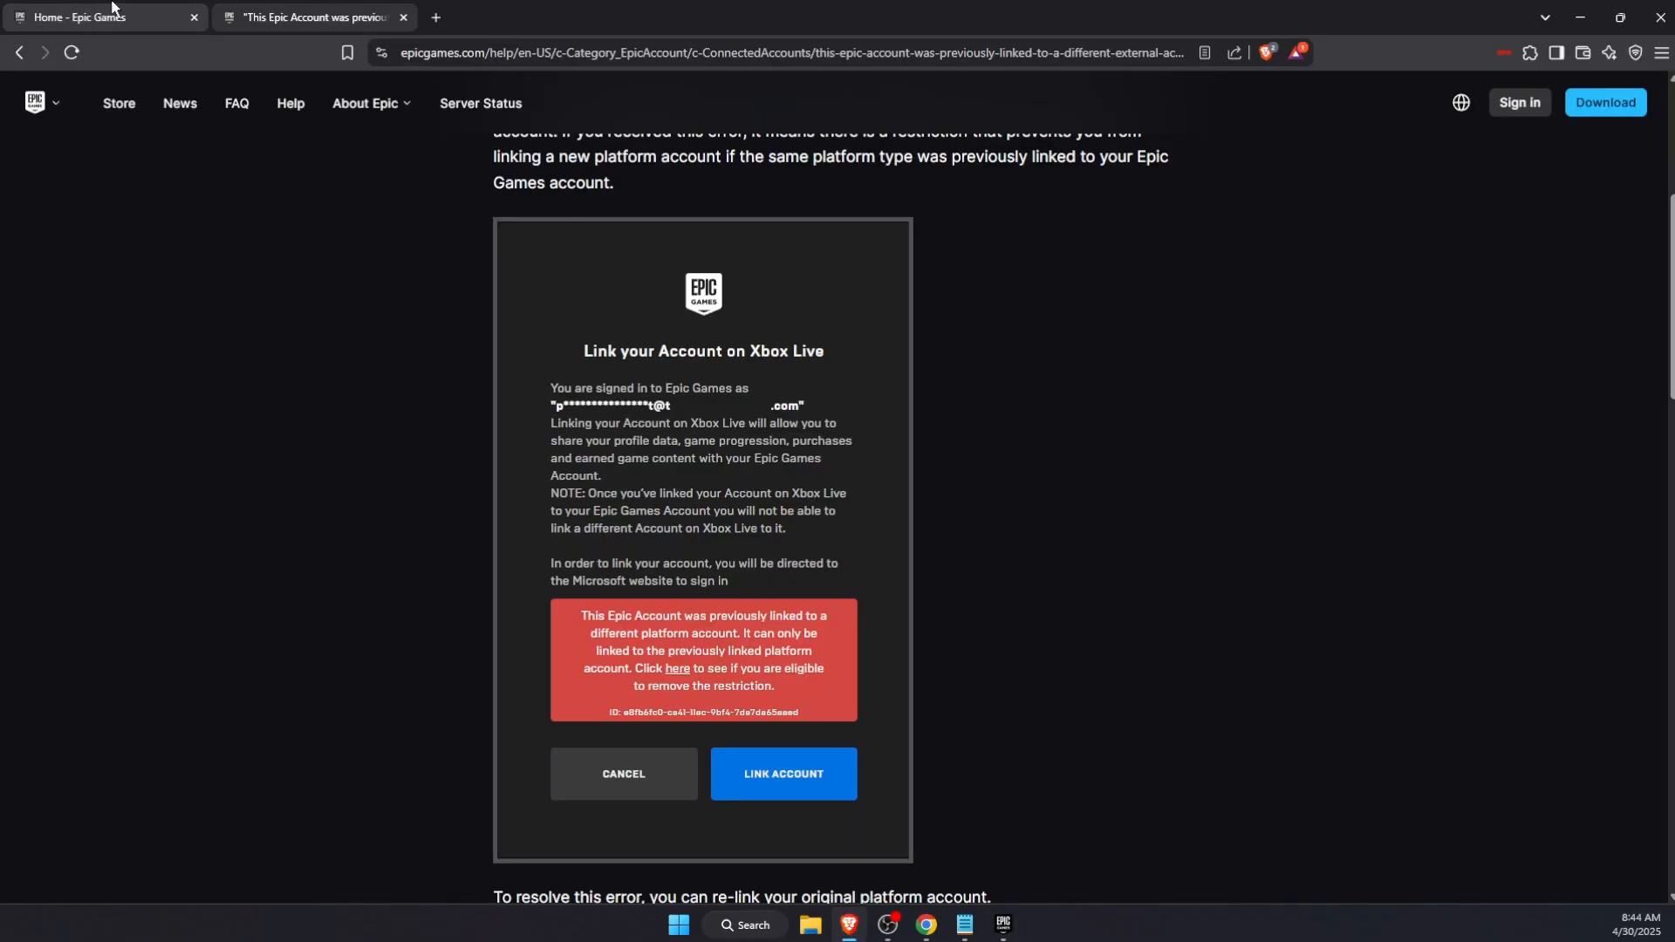
Step: From the Epic Games home page, reach the Account Settings page via the profile menu
click(96, 18)
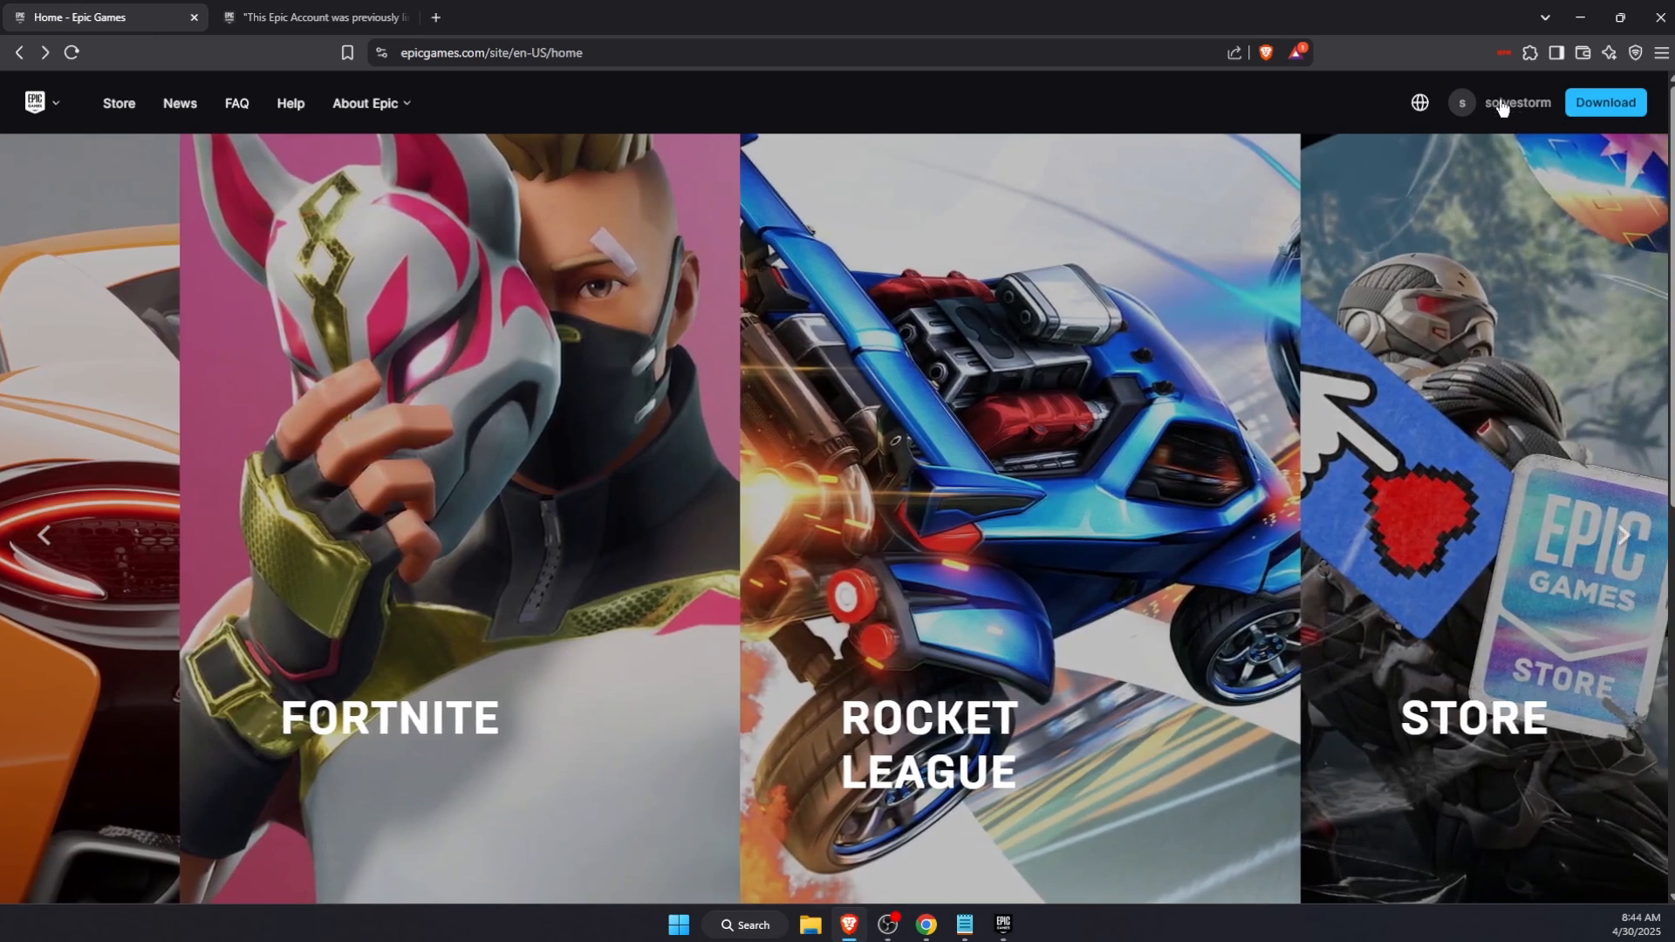
click(1513, 103)
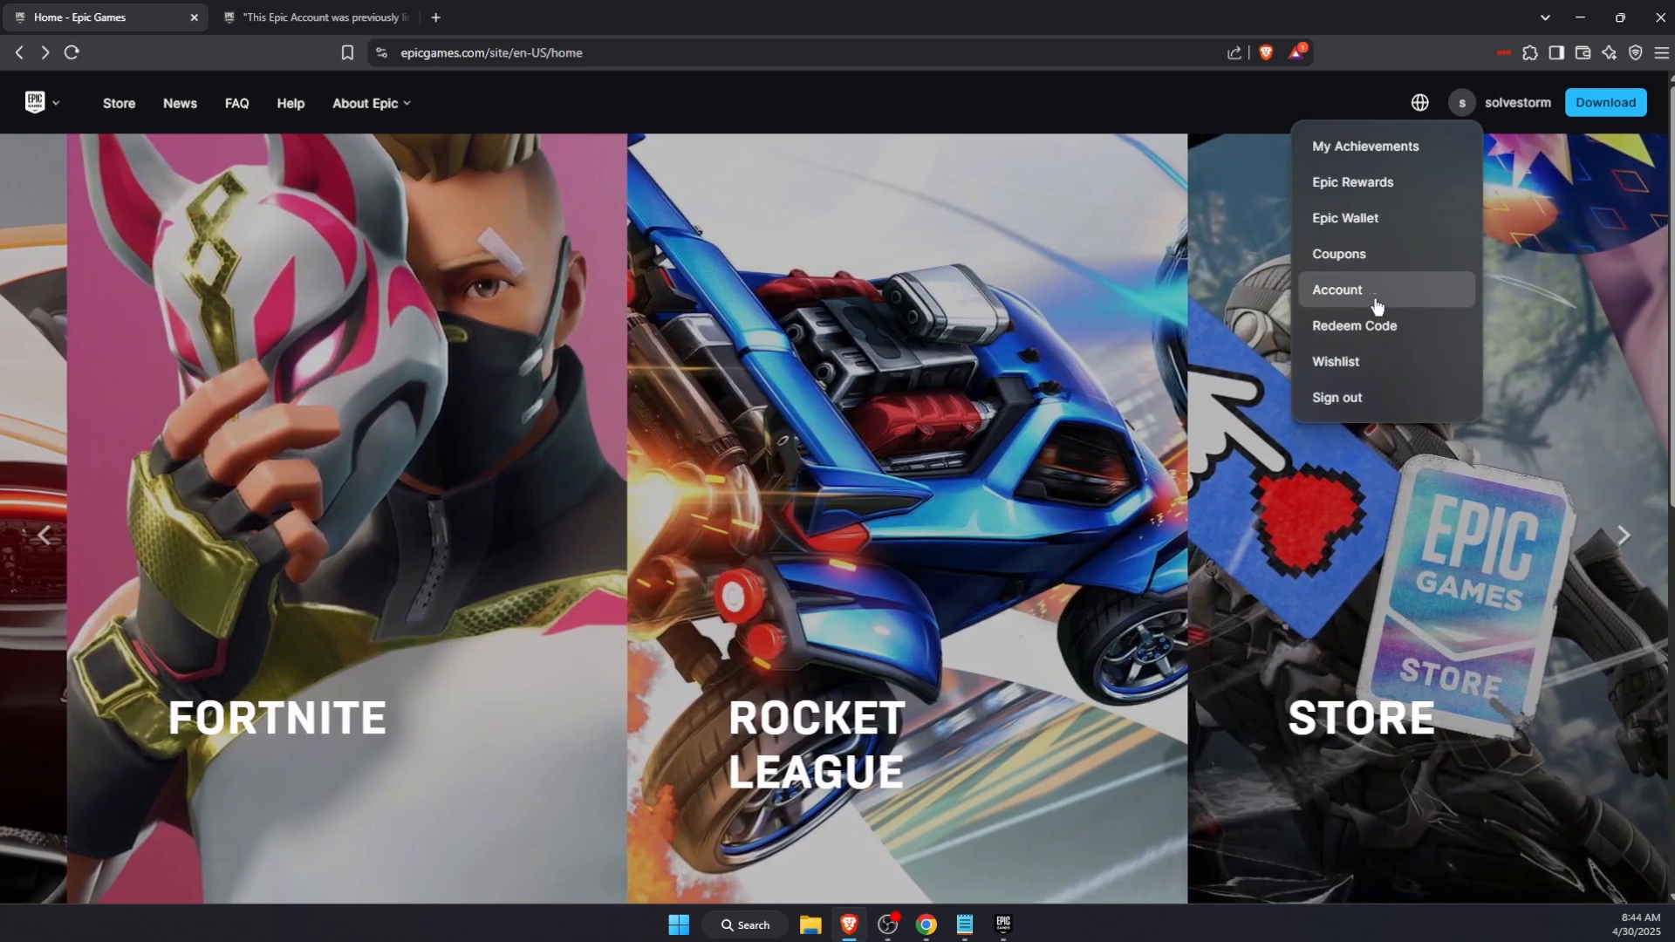
click(1336, 290)
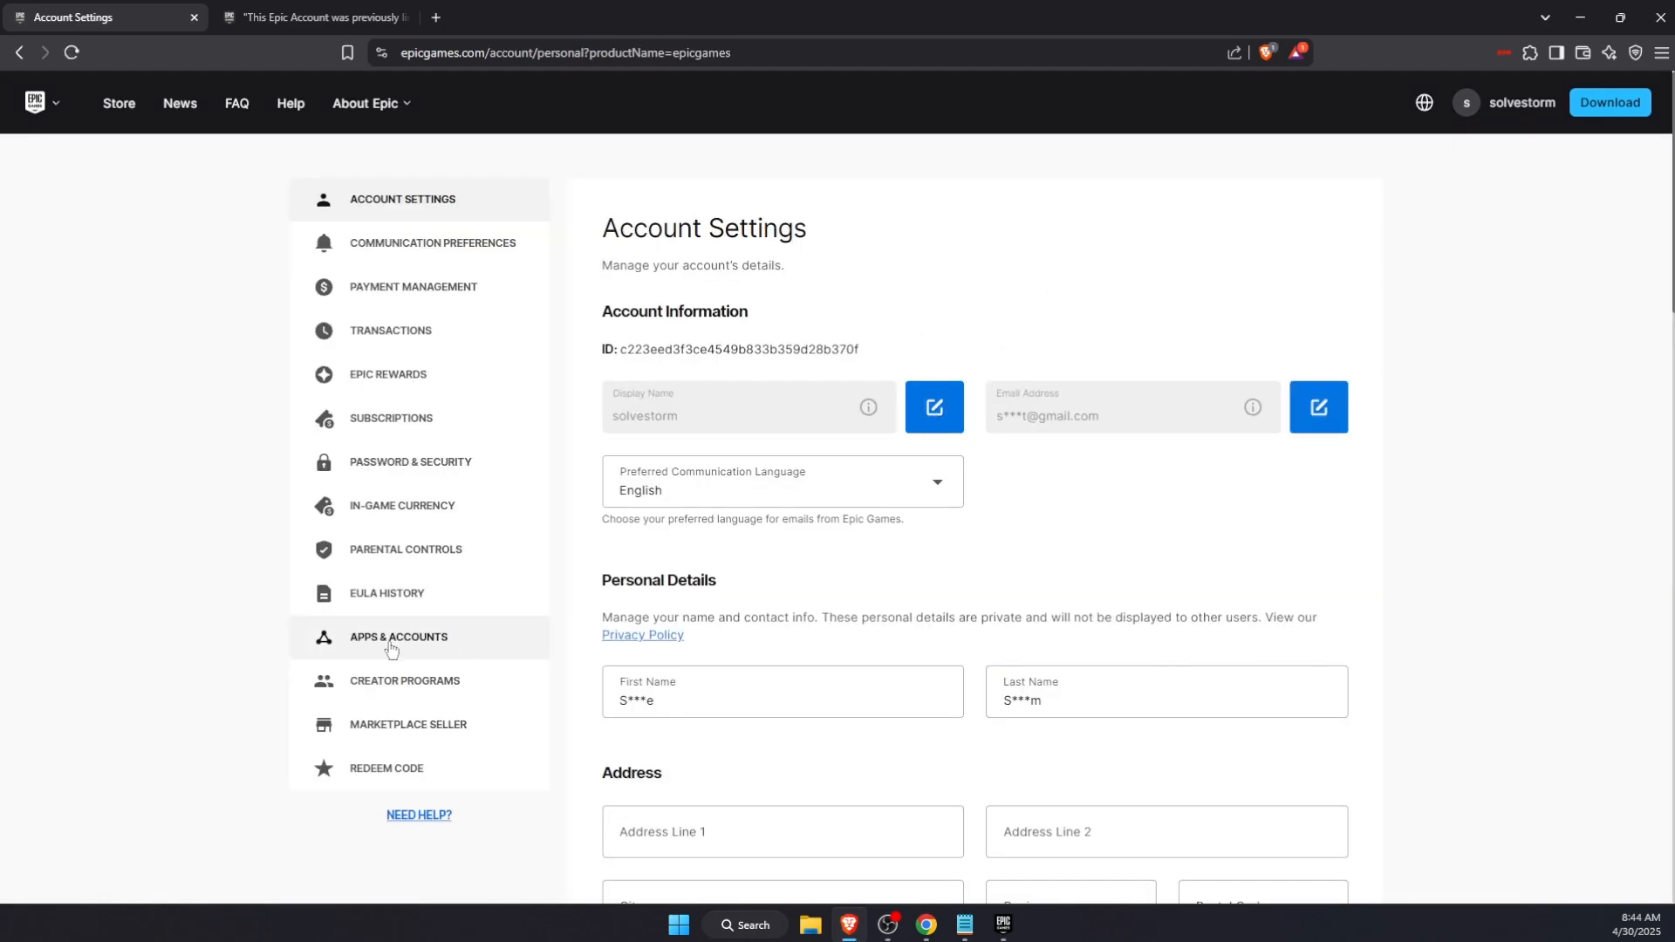
Step: Show the Apps & Accounts connections list where Steam appears as linked
click(397, 637)
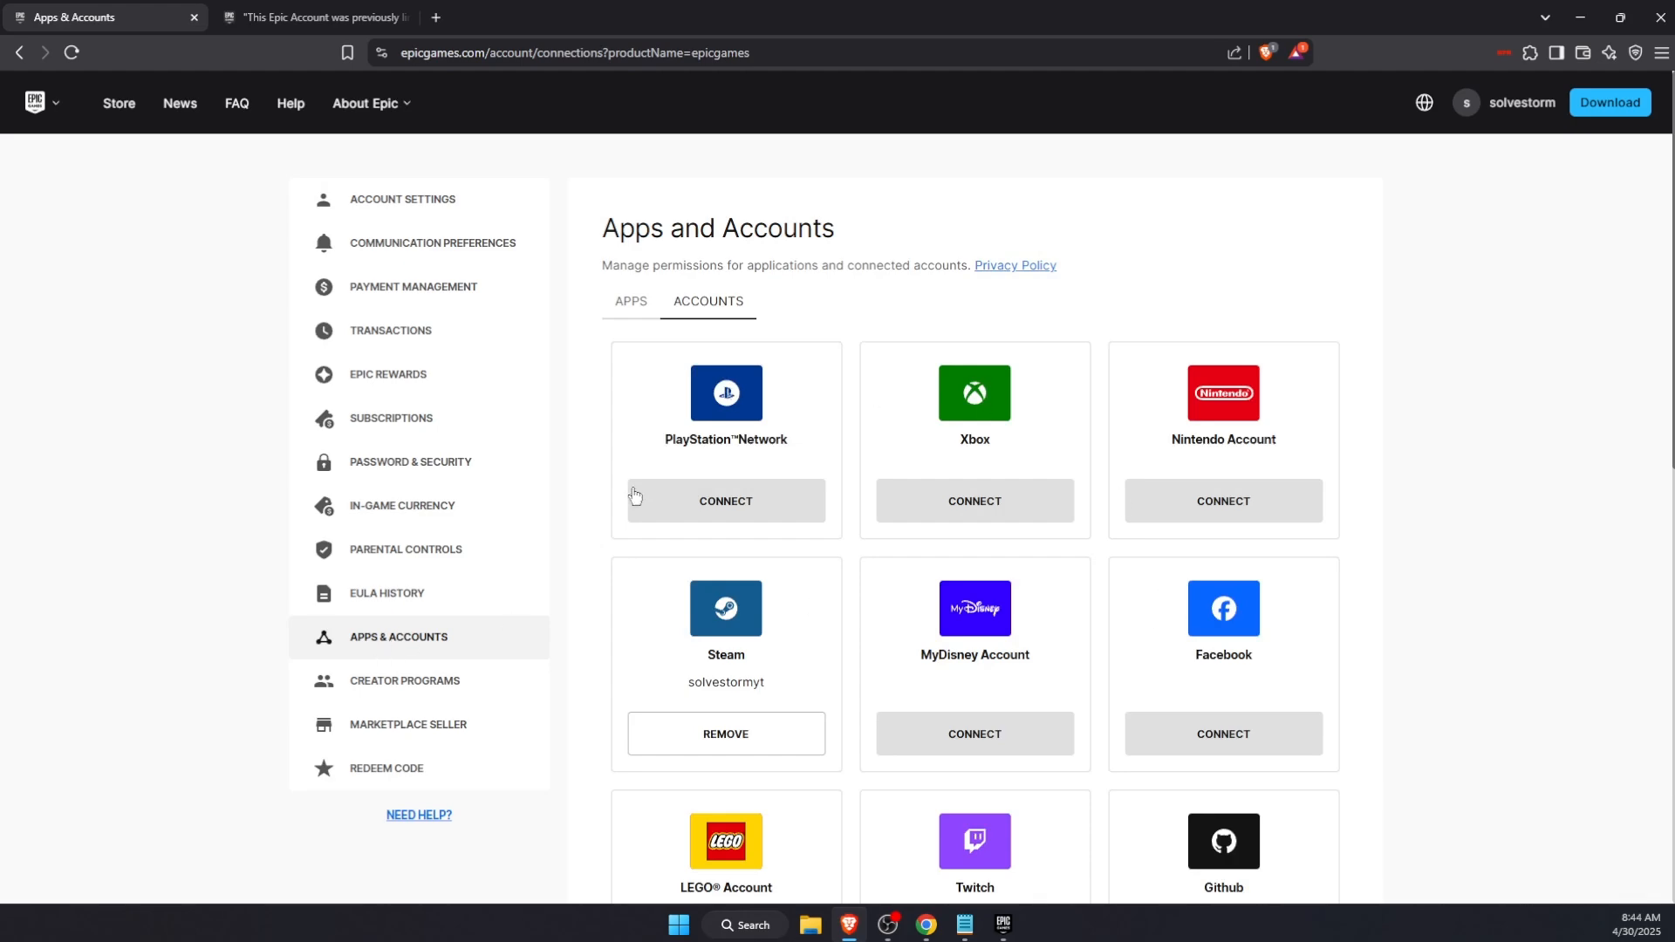
scroll(down, 3)
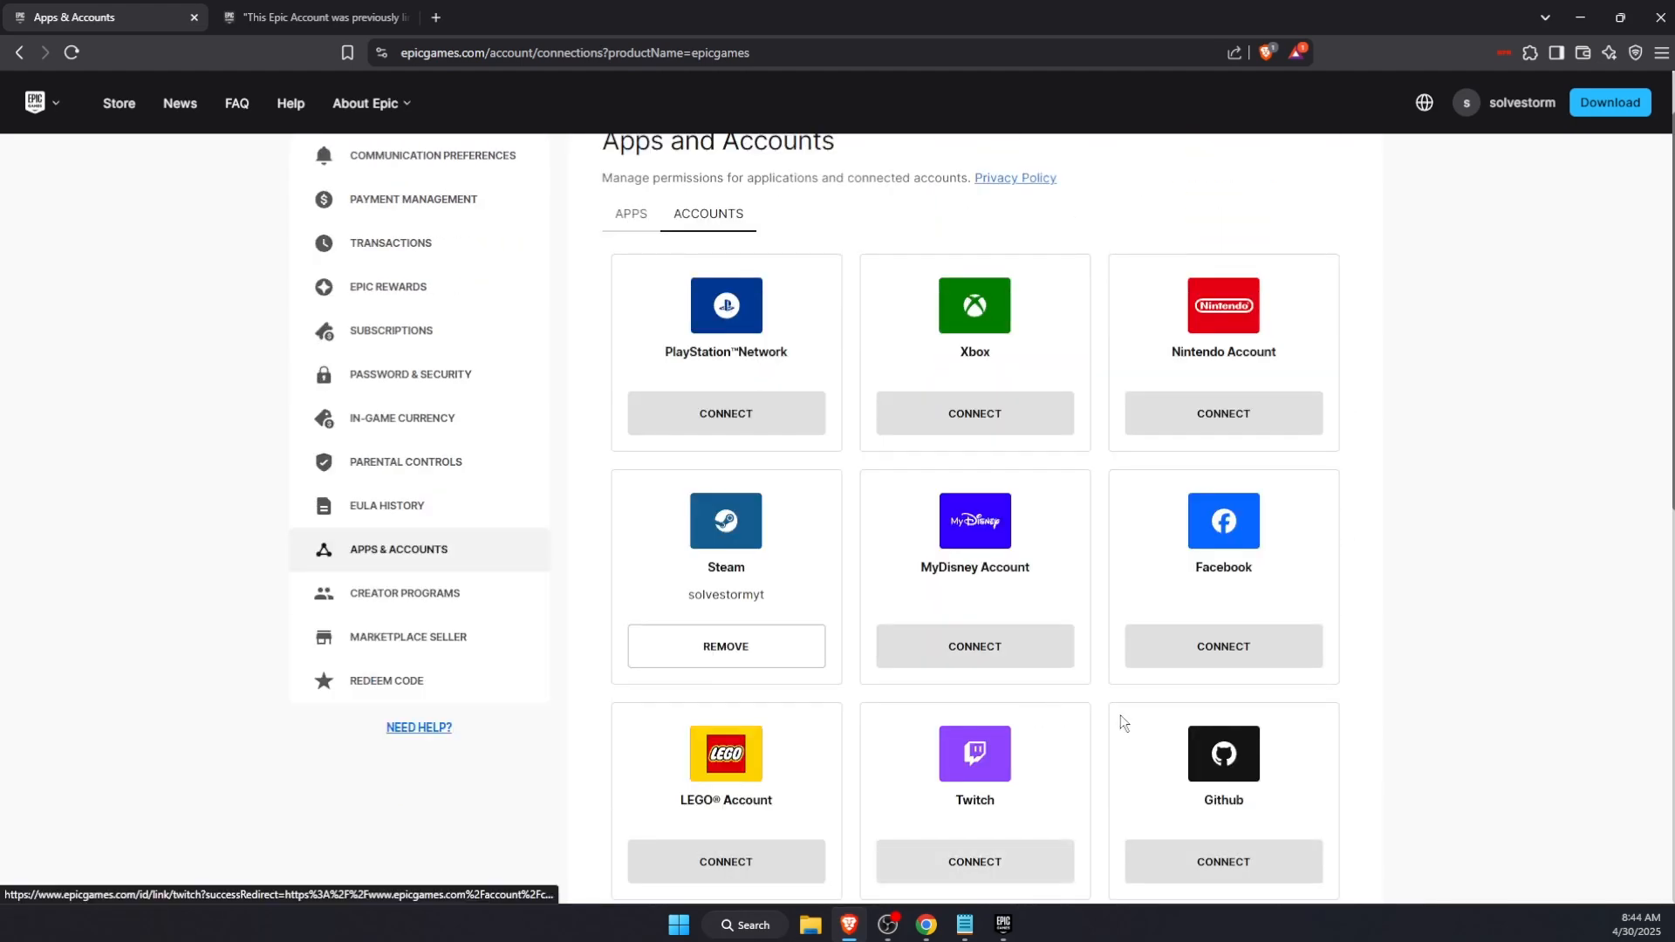
scroll(down, 3)
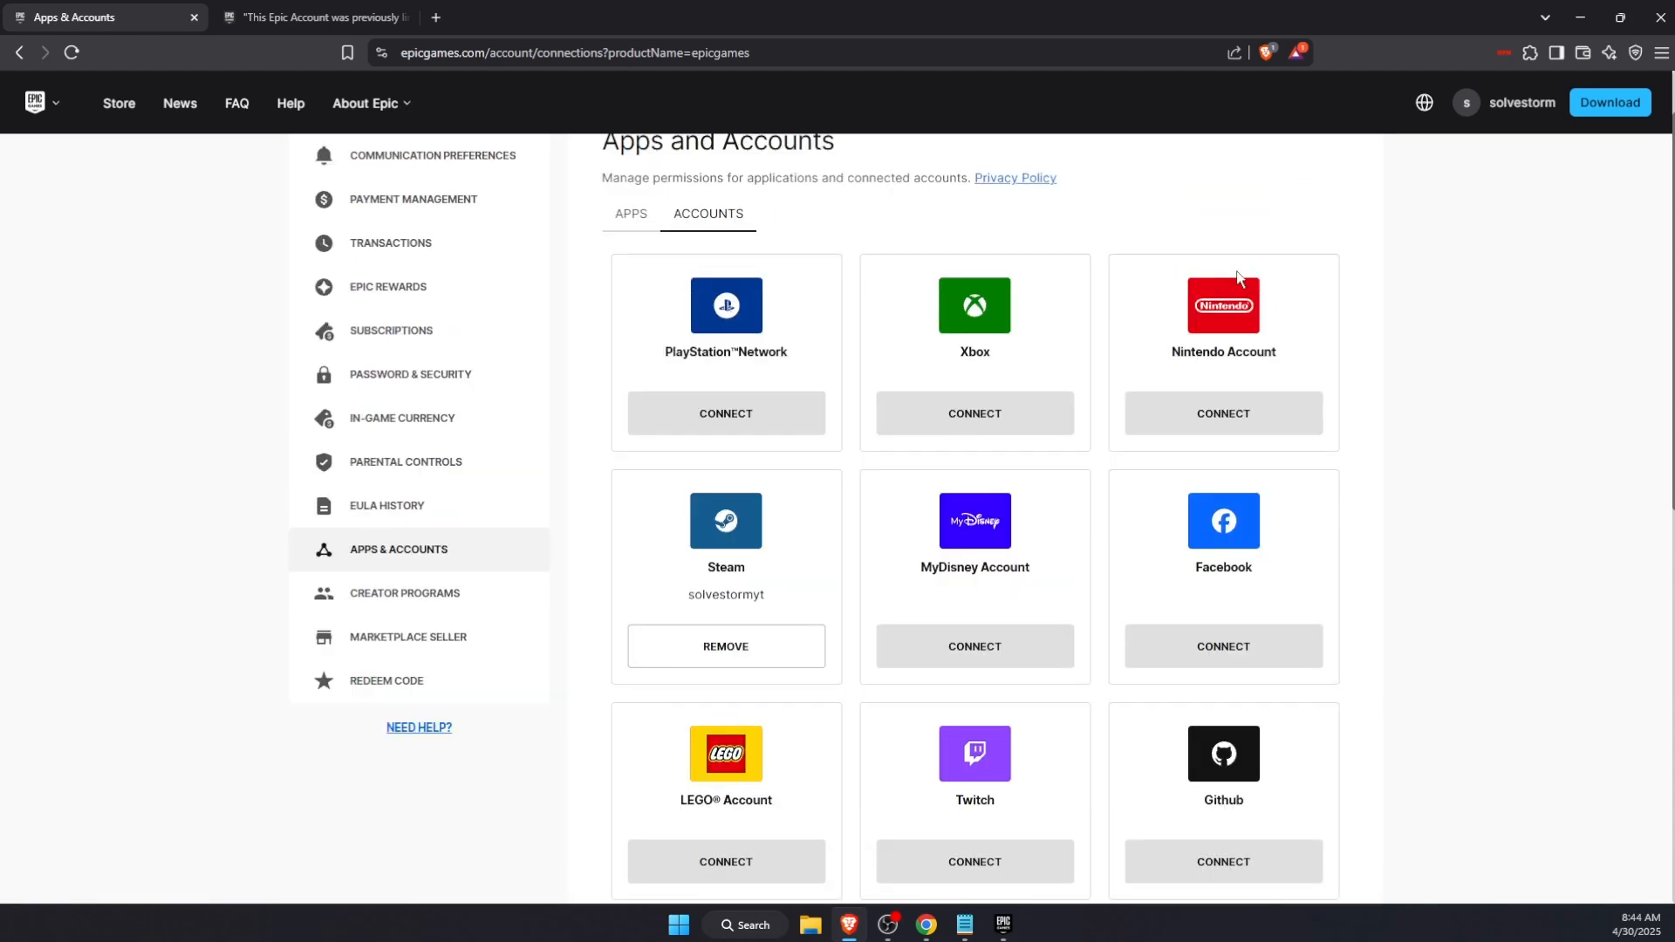
mouse_move(1223, 414)
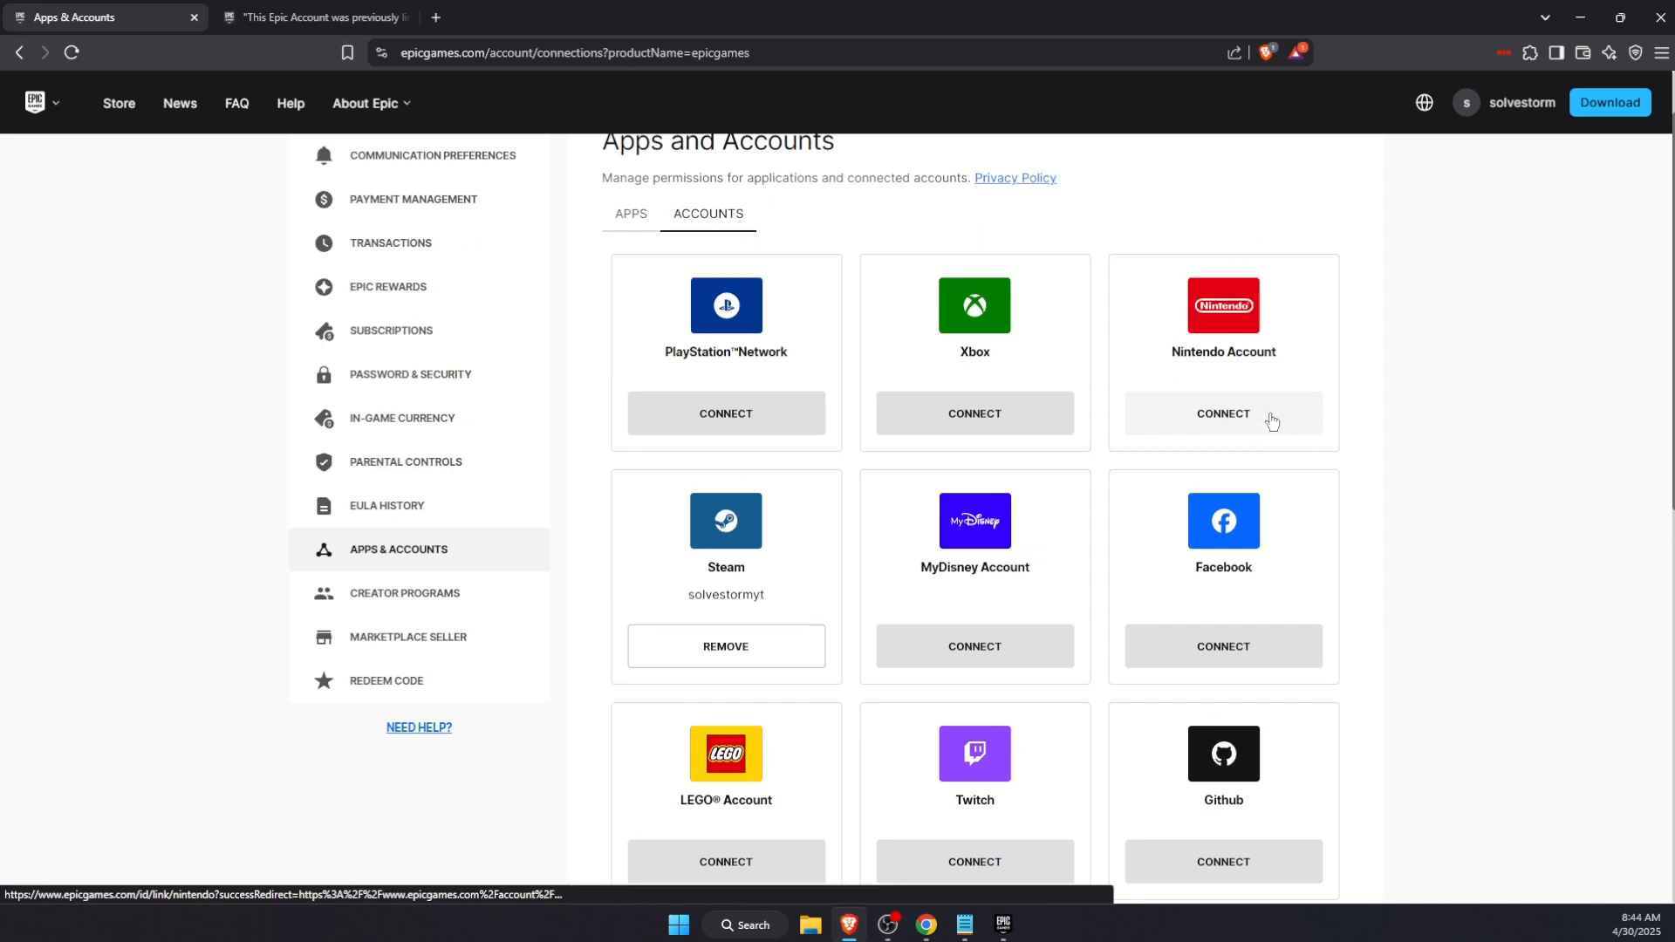
mouse_move(725, 646)
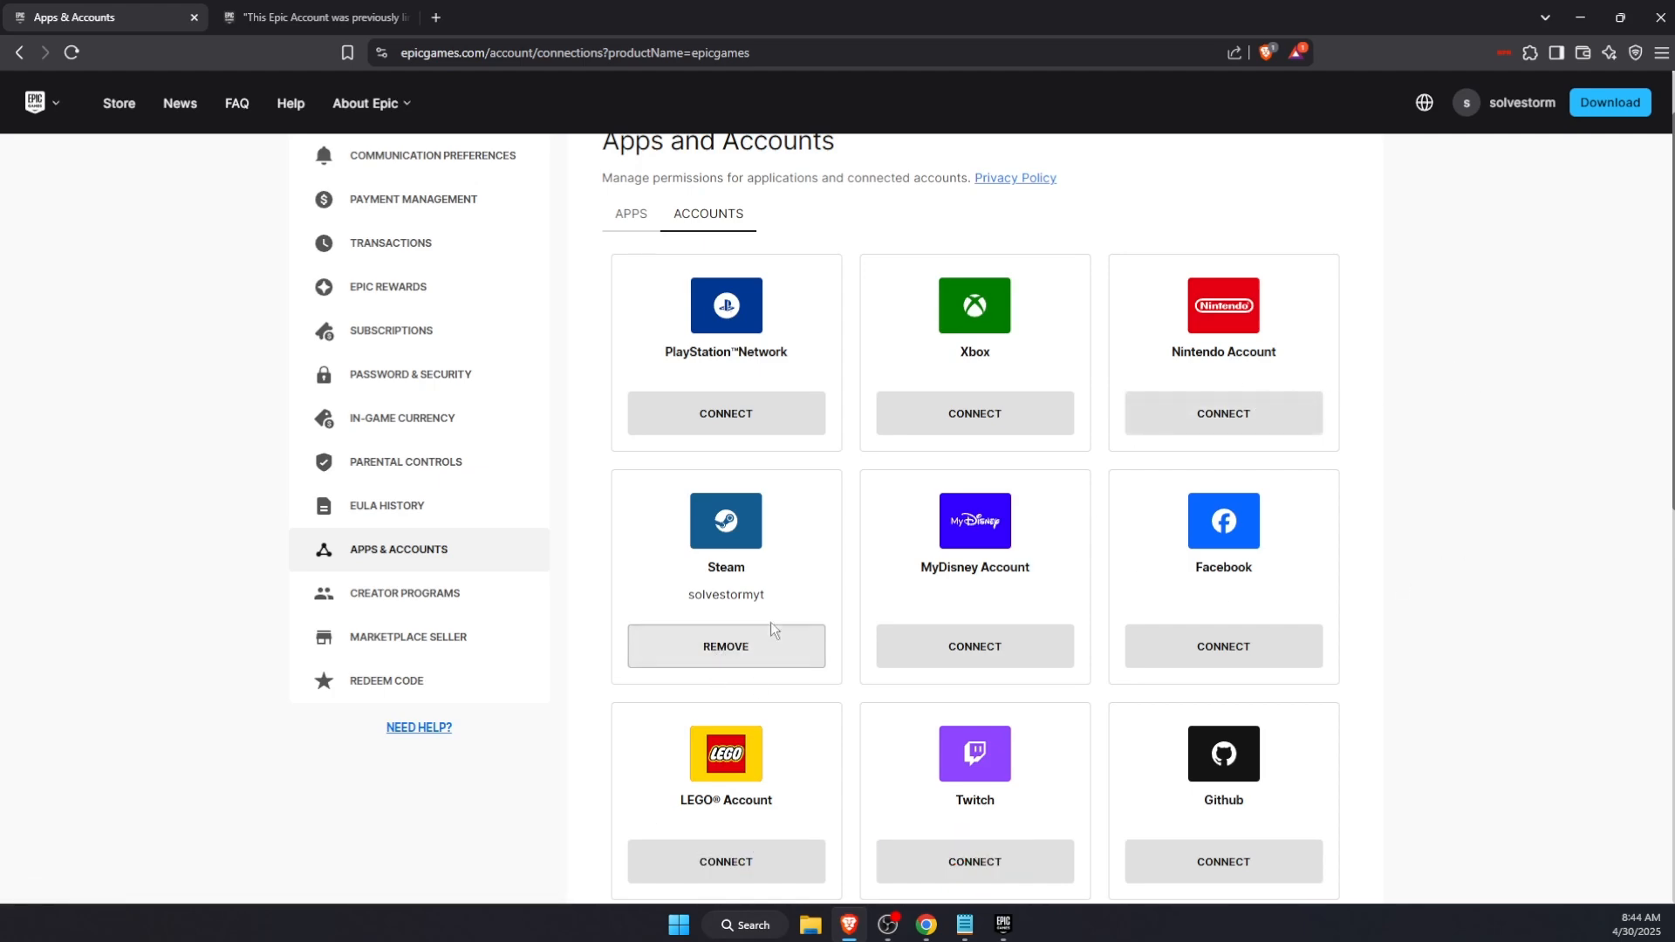
Step: Start removing the Steam connection and acknowledge the link, progression and profile-data reset statements
click(725, 645)
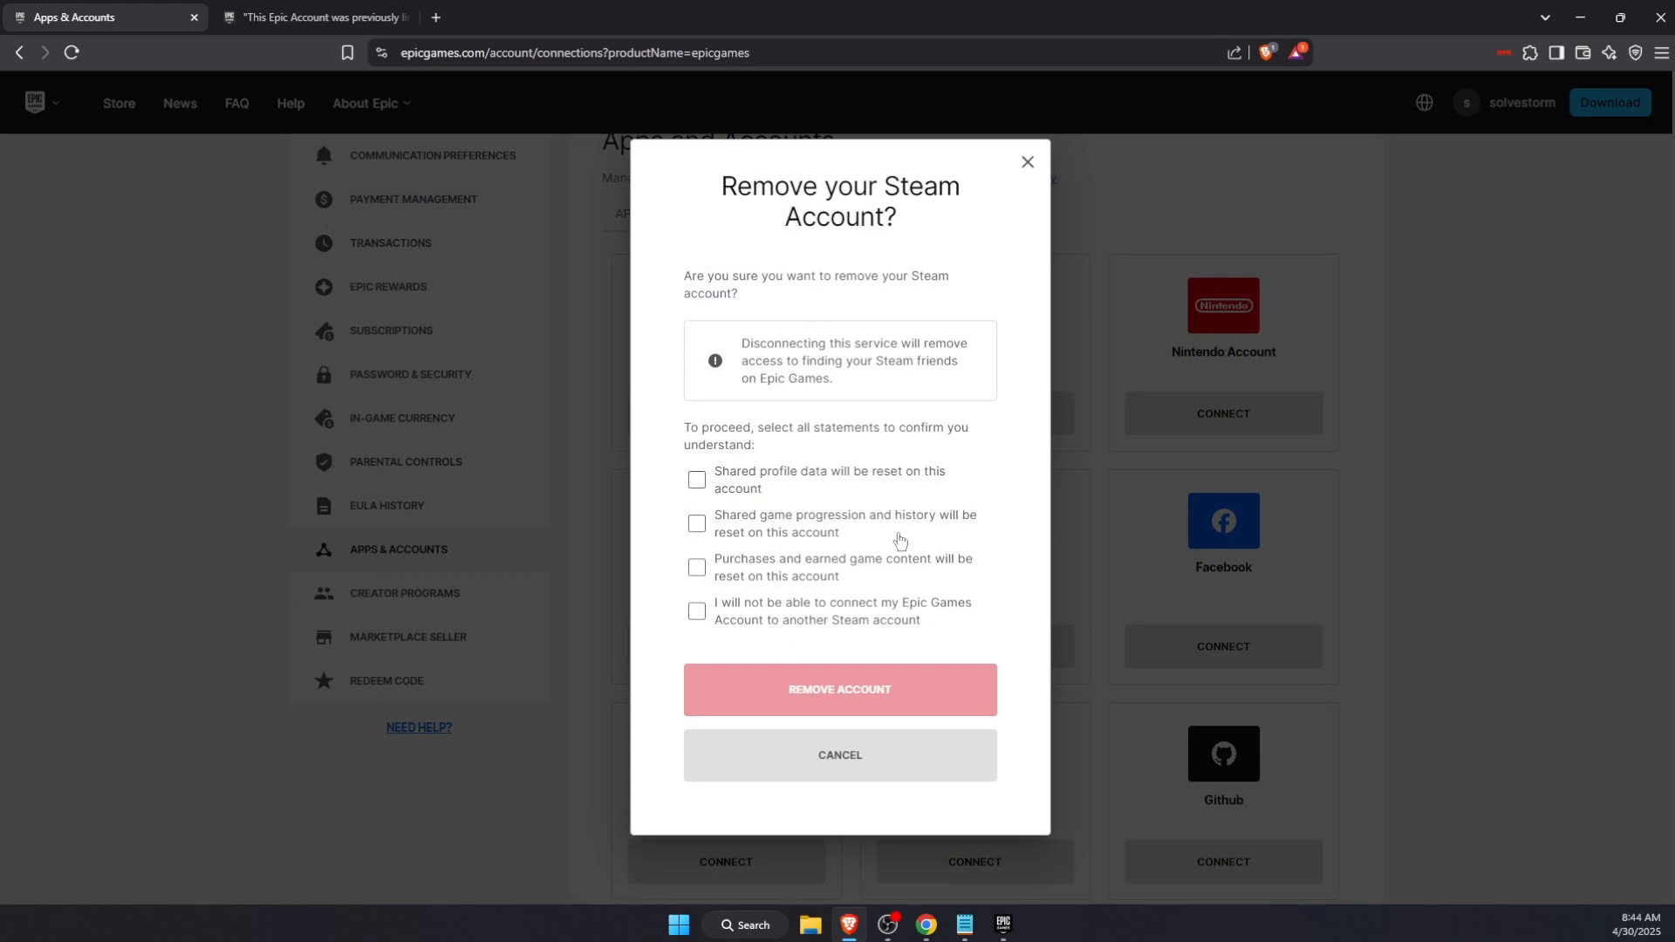
click(696, 611)
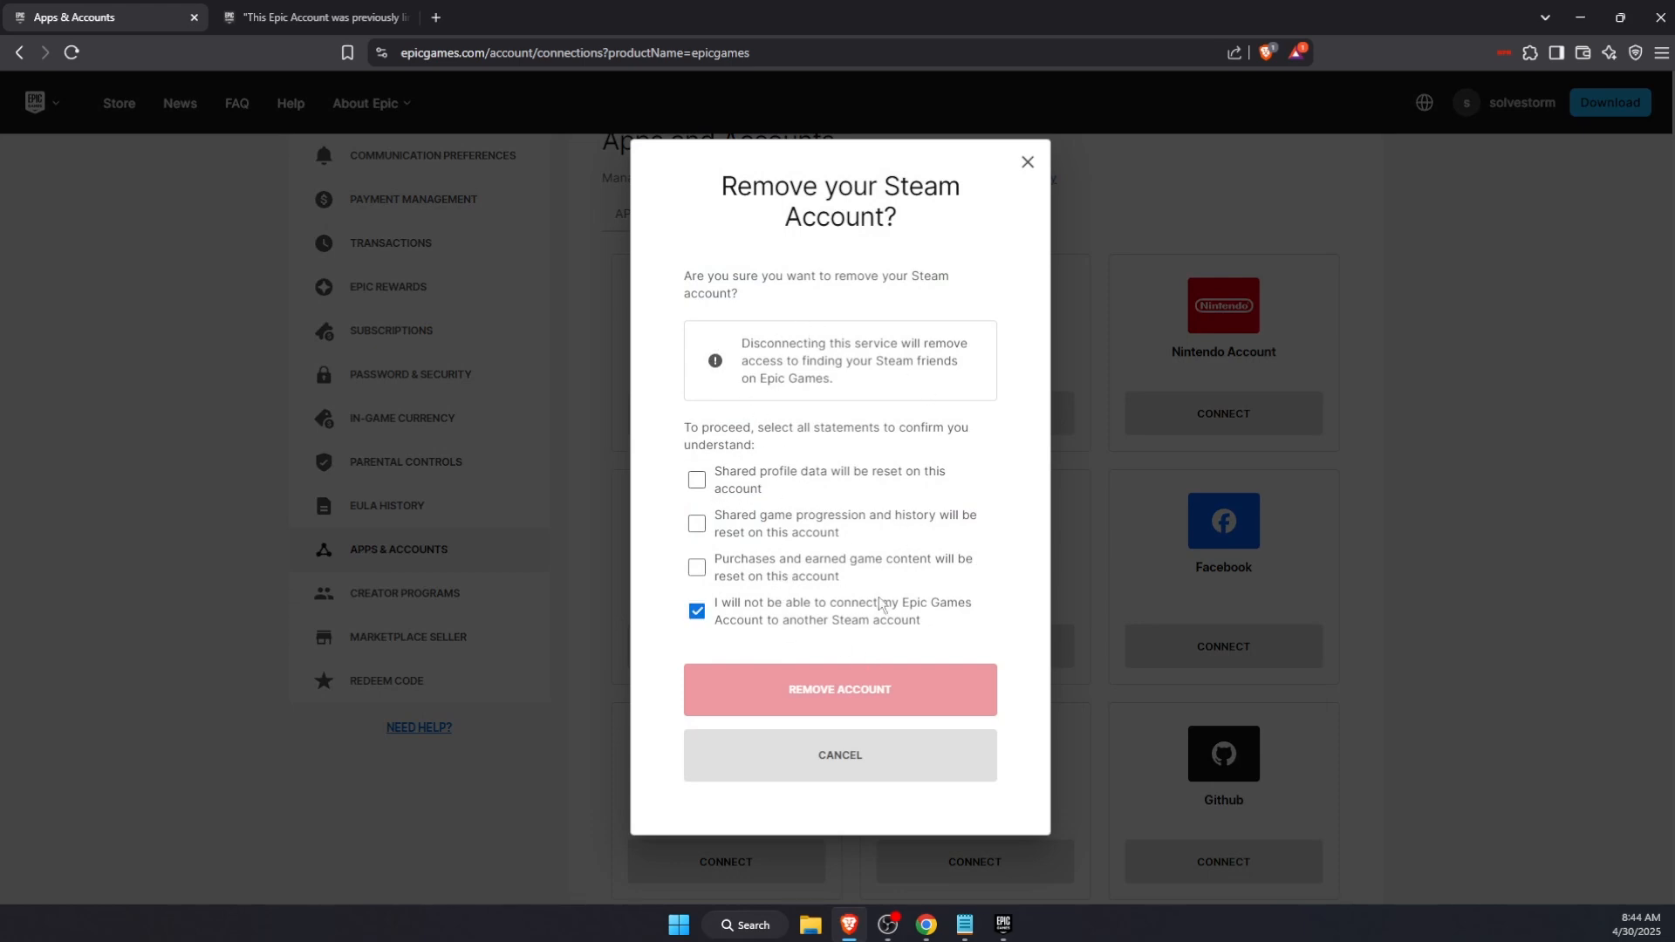
click(696, 523)
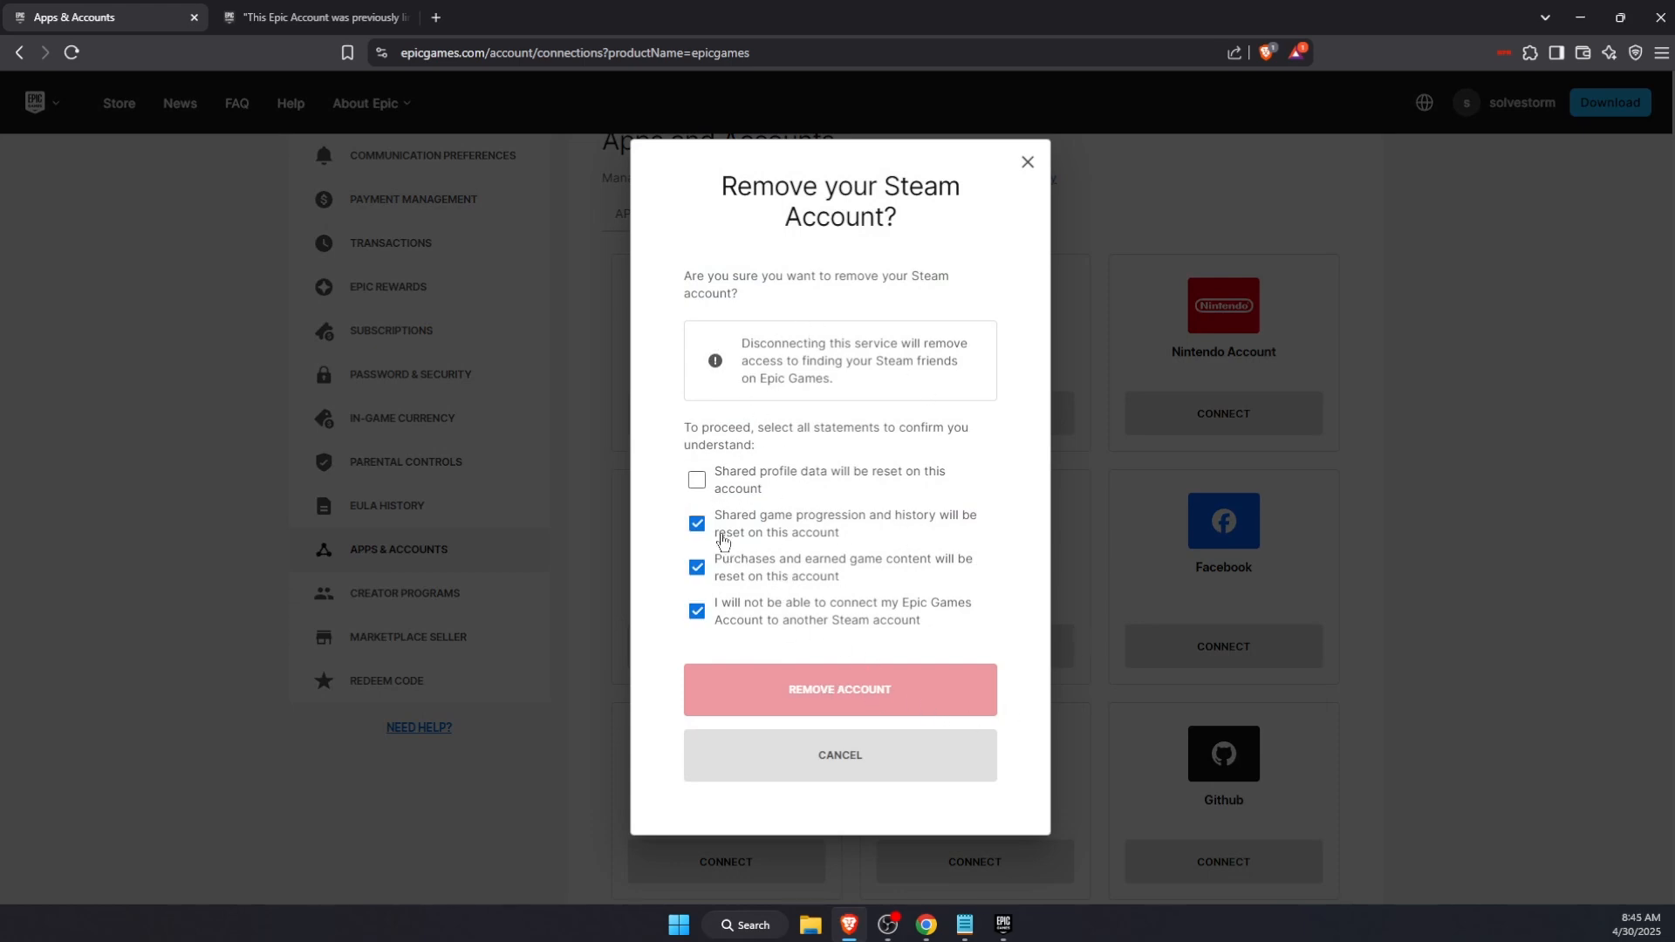
click(696, 479)
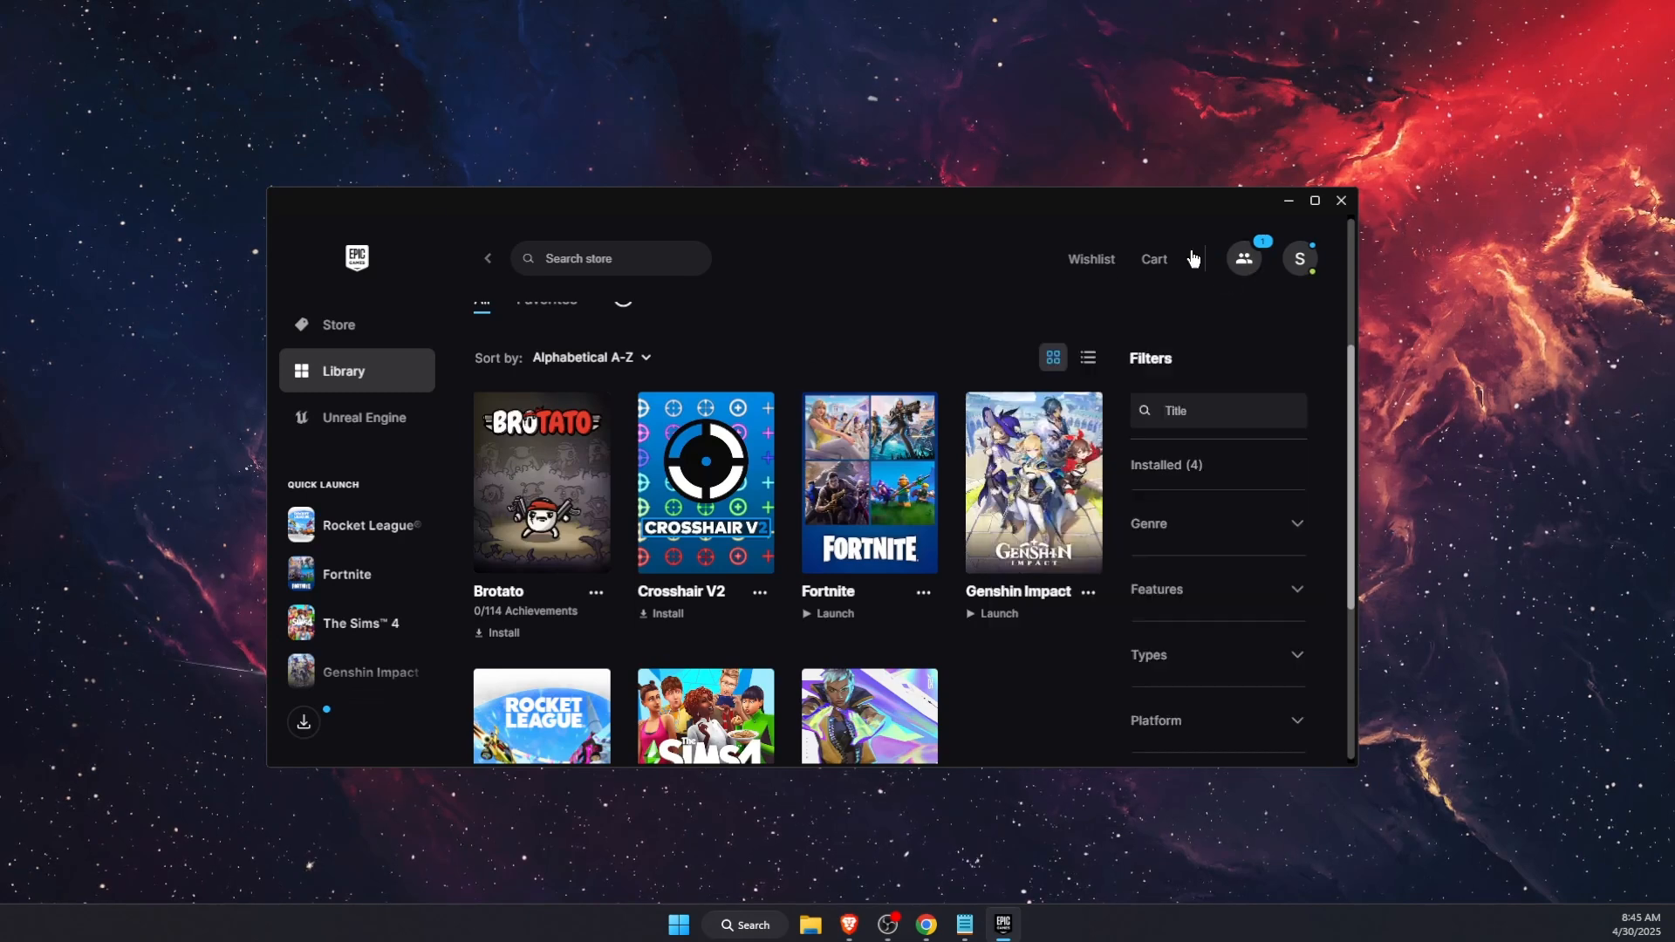
Step: Maximize the launcher, sign out of the account and sign back in to the full library
click(1299, 257)
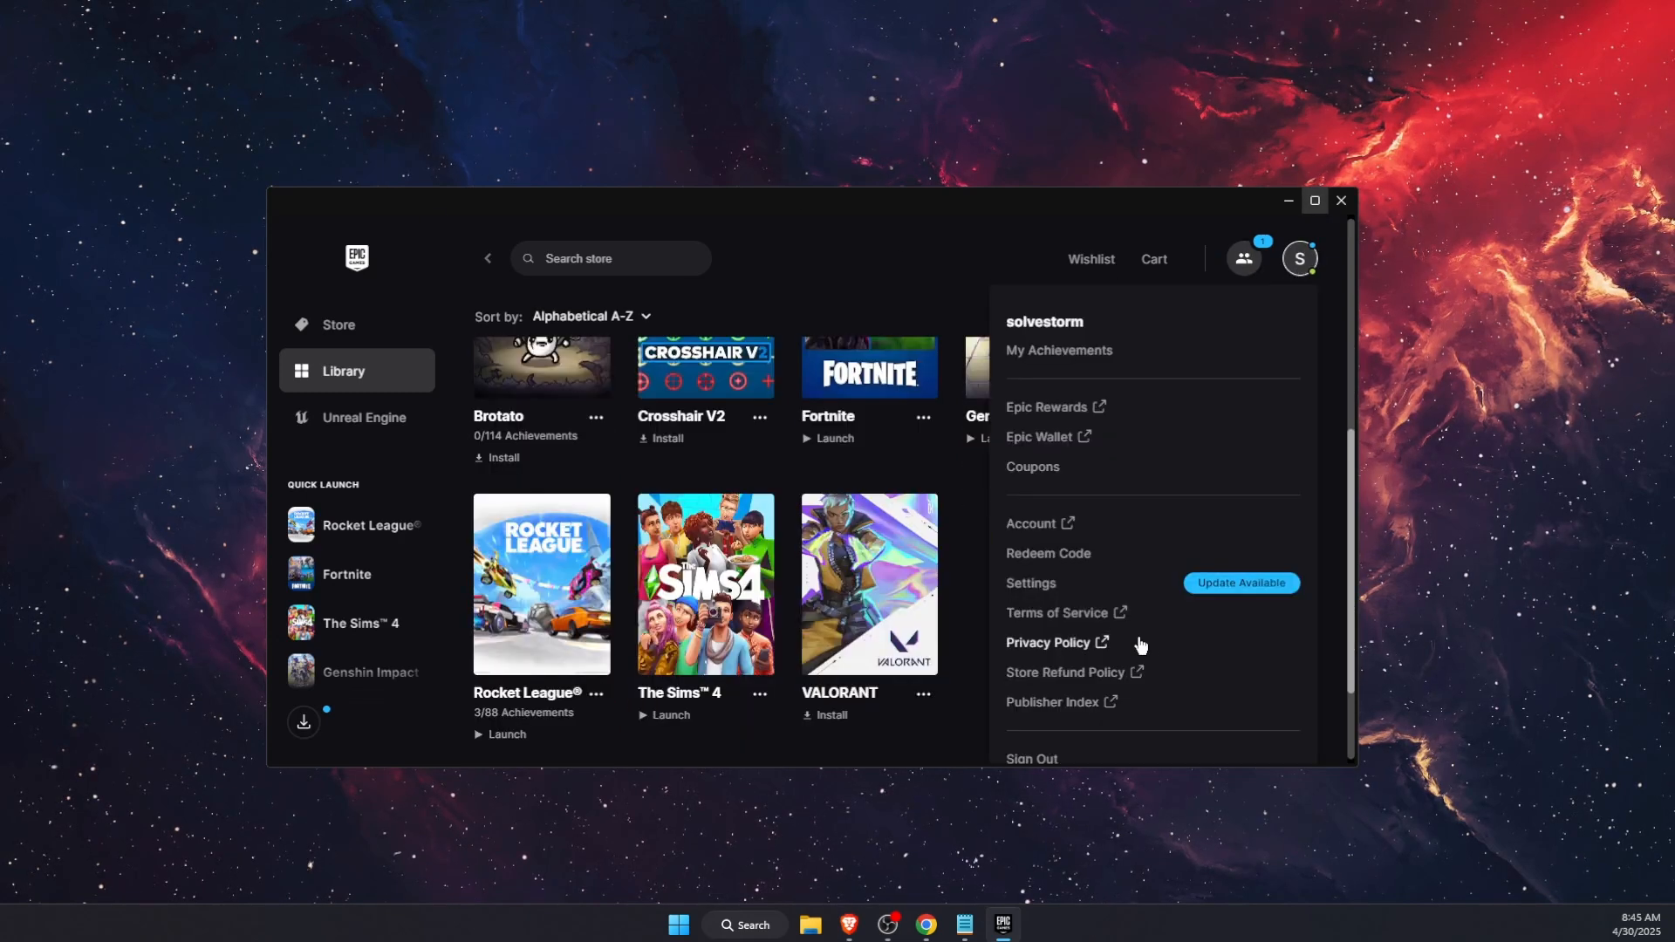
mouse_move(1314, 201)
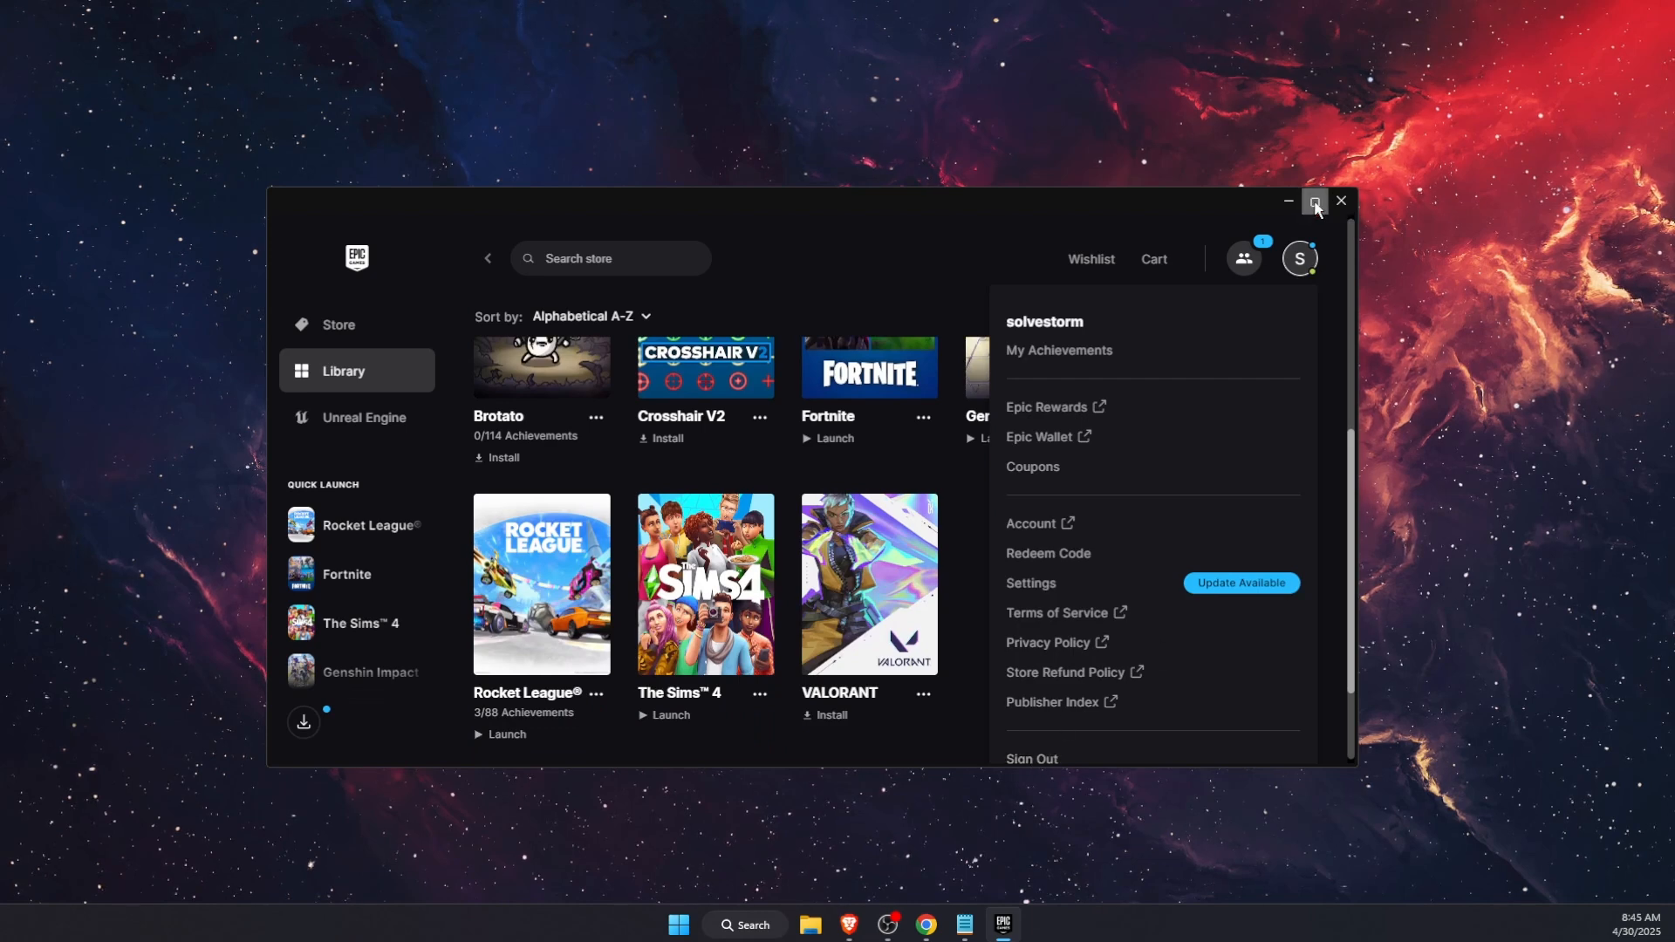
click(1315, 202)
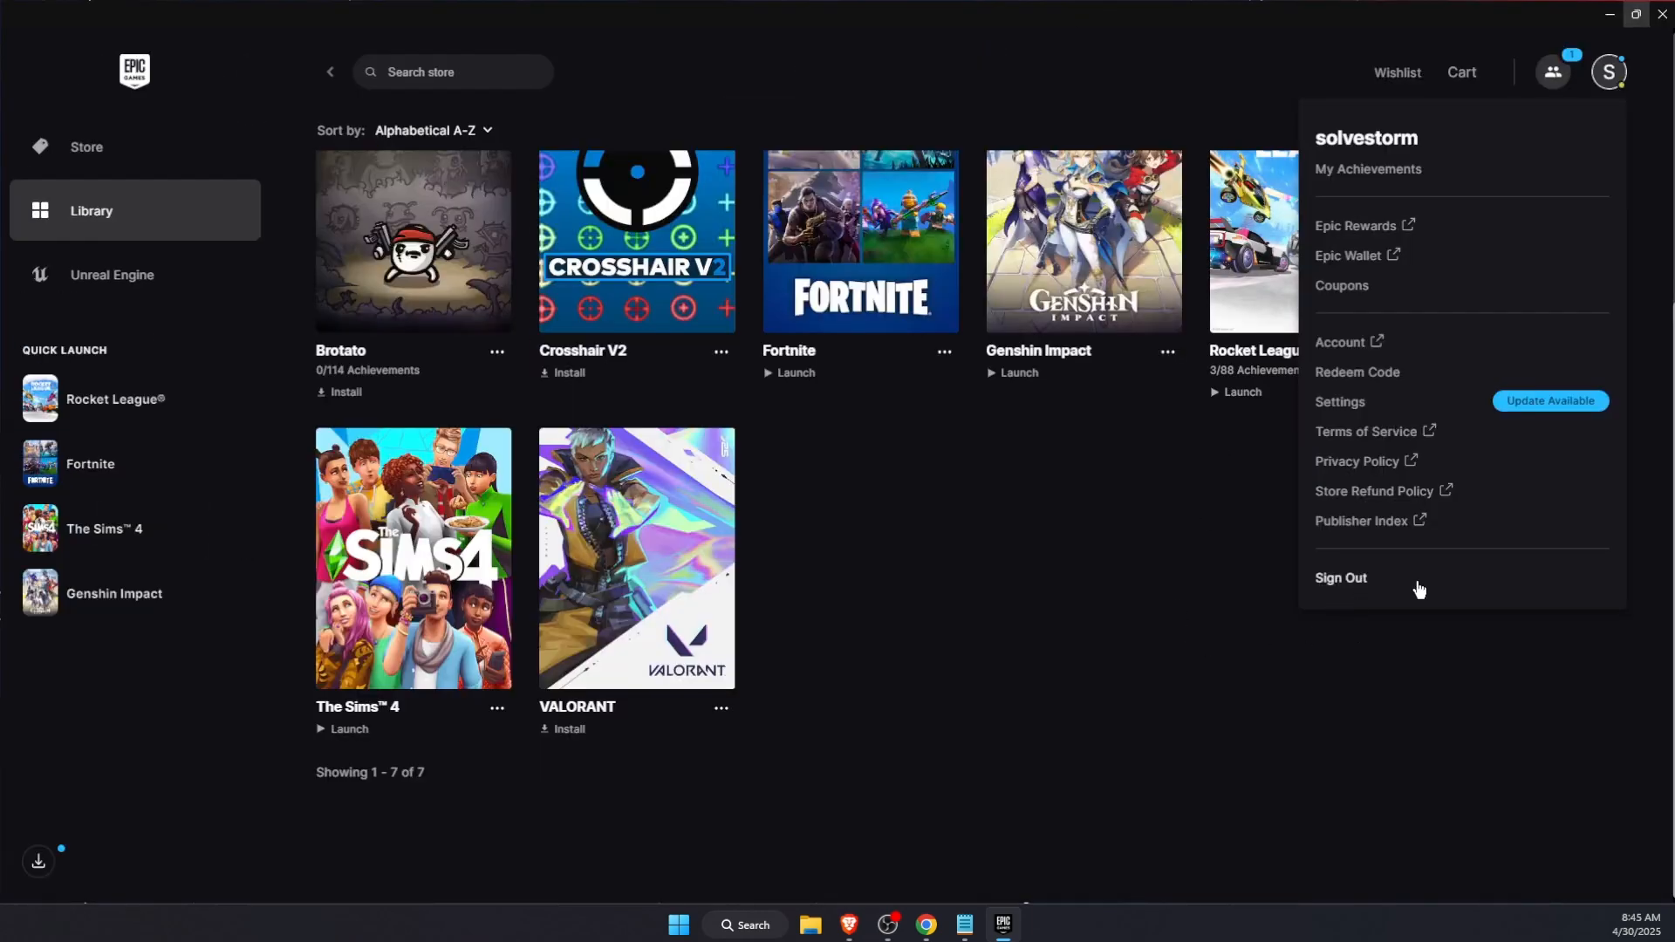
click(1608, 71)
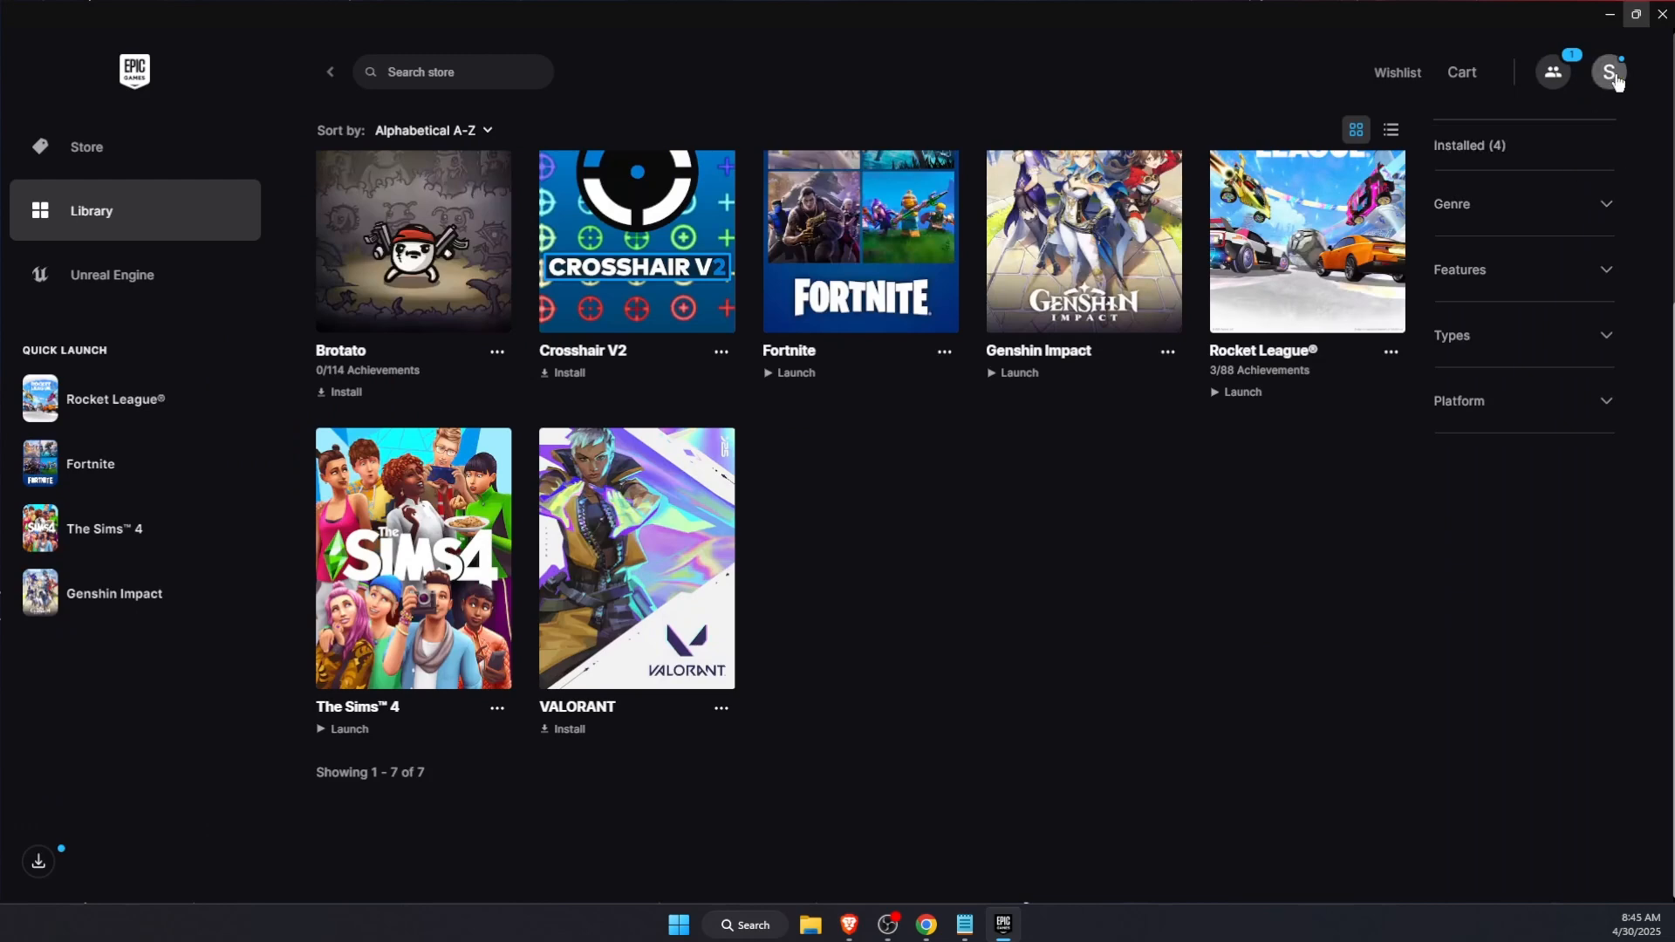
click(1609, 71)
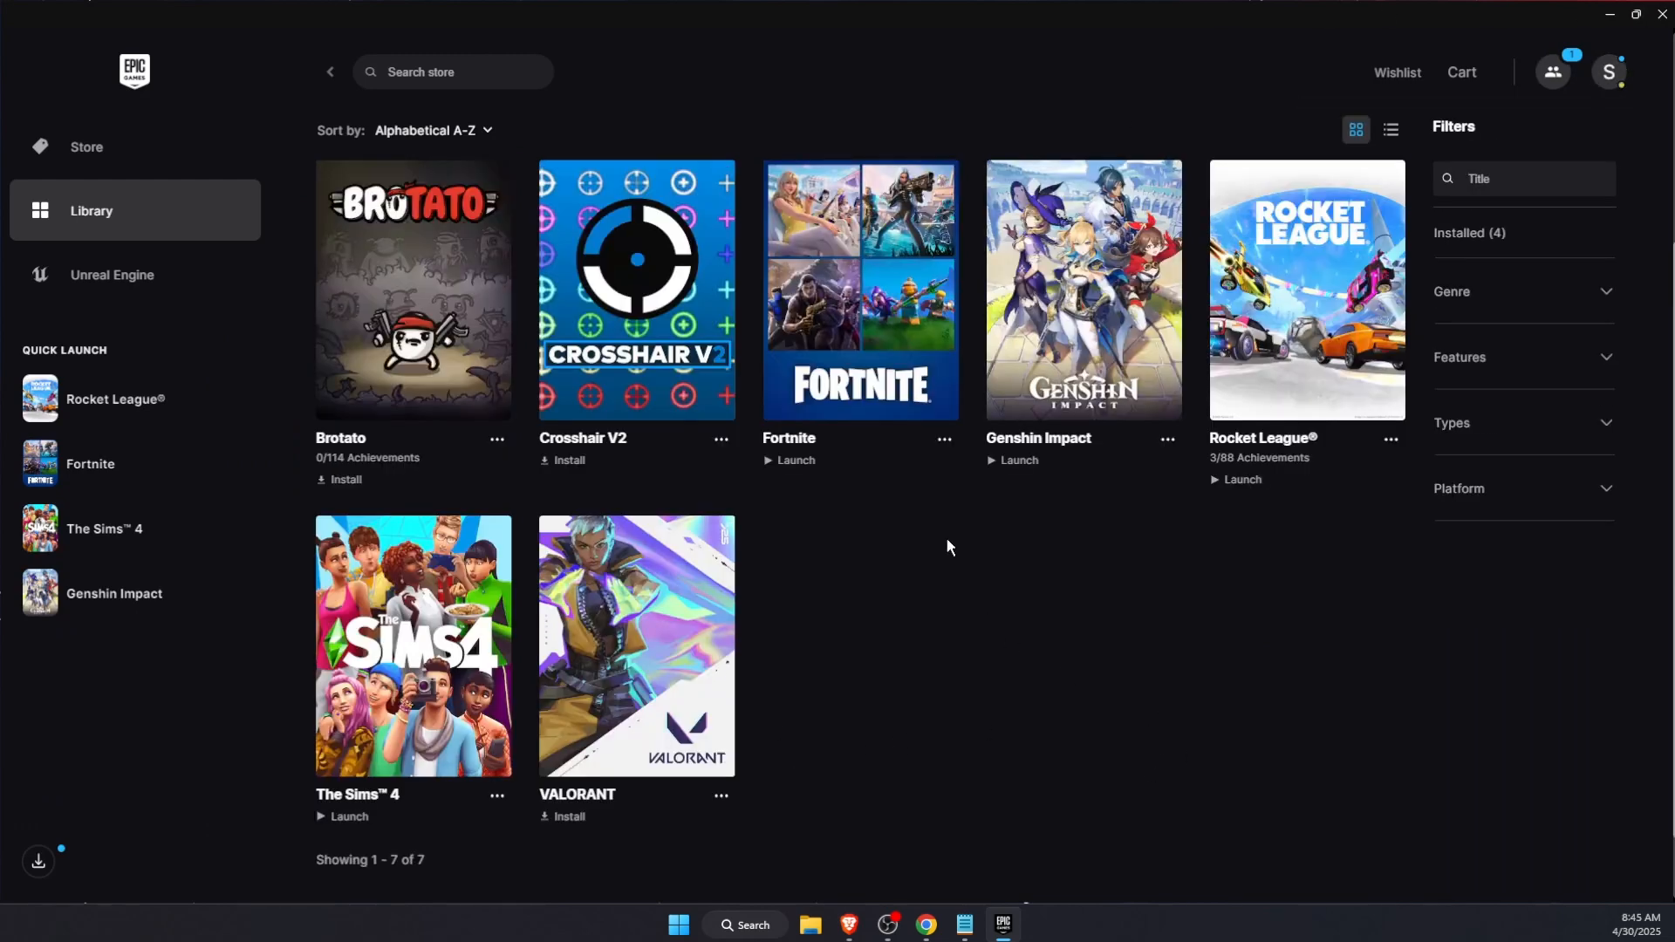
Step: Verify Fortnite's game files from its Manage panel, then close the Saved folder window
click(943, 439)
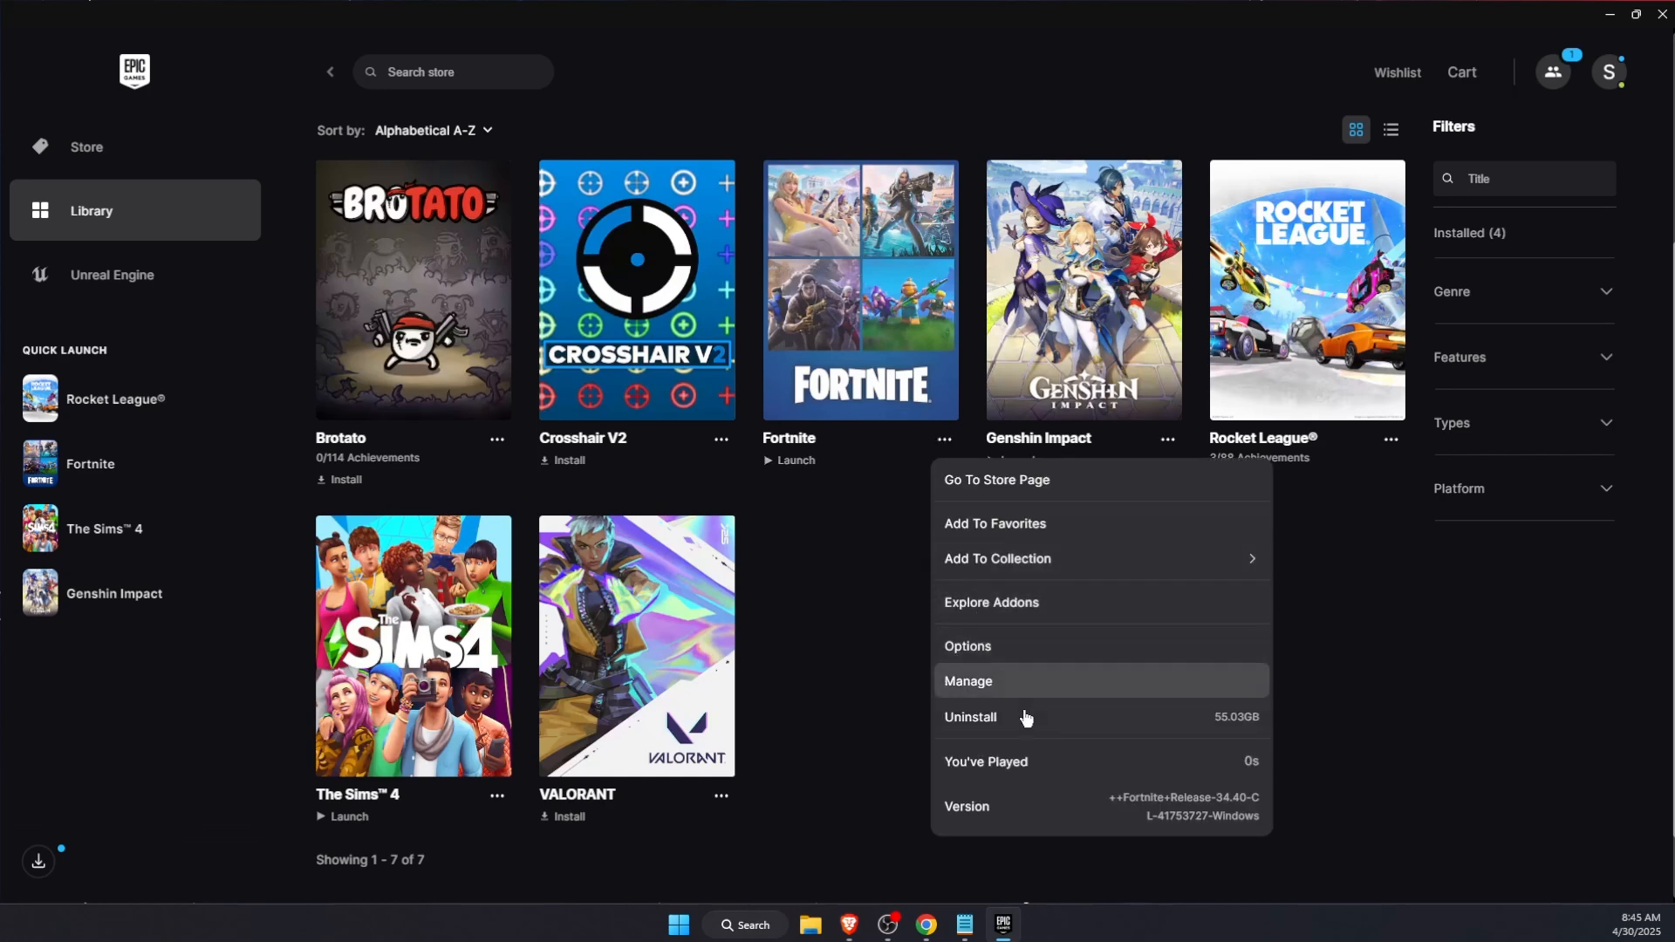
mouse_move(967, 646)
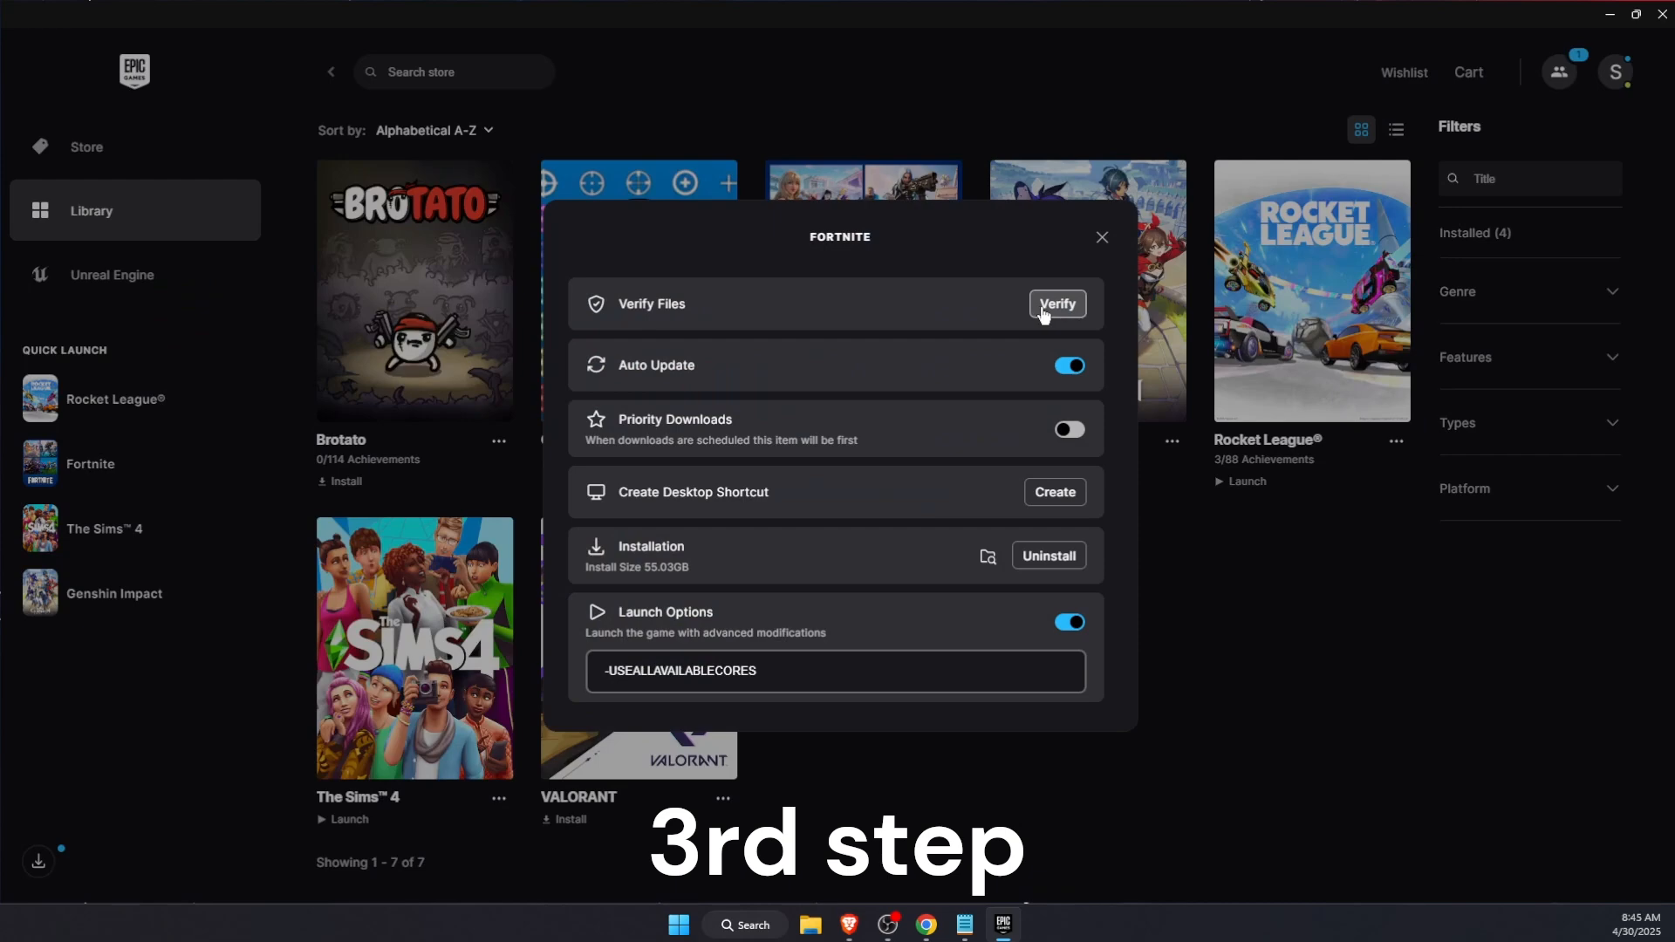
click(1101, 238)
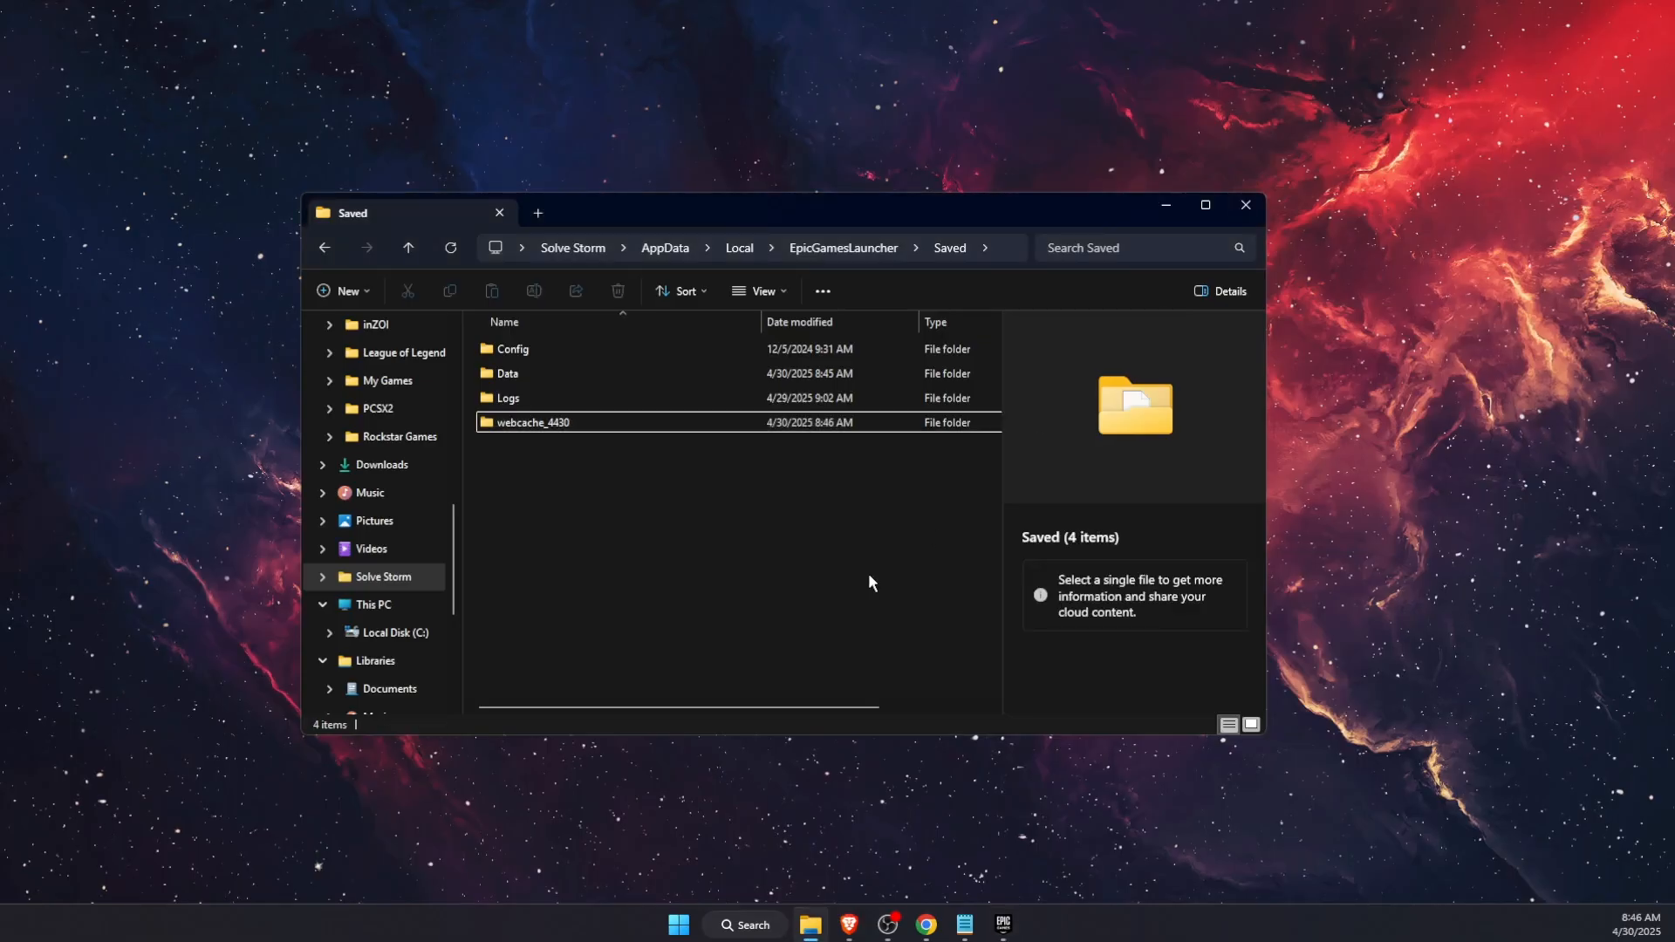
click(1243, 204)
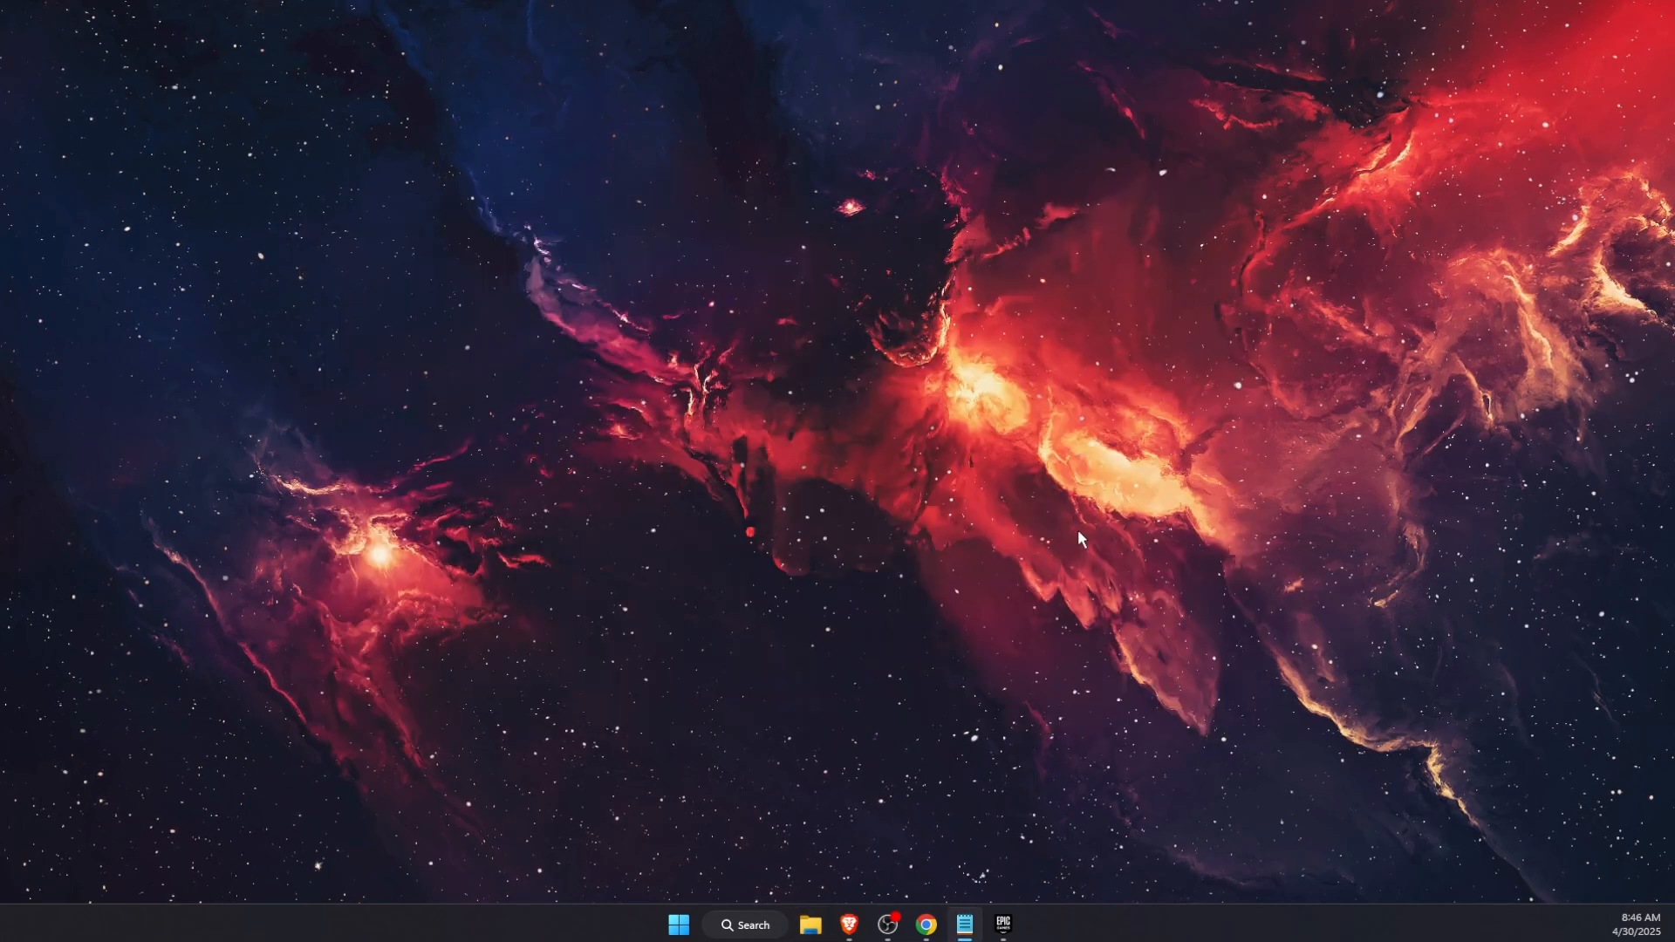